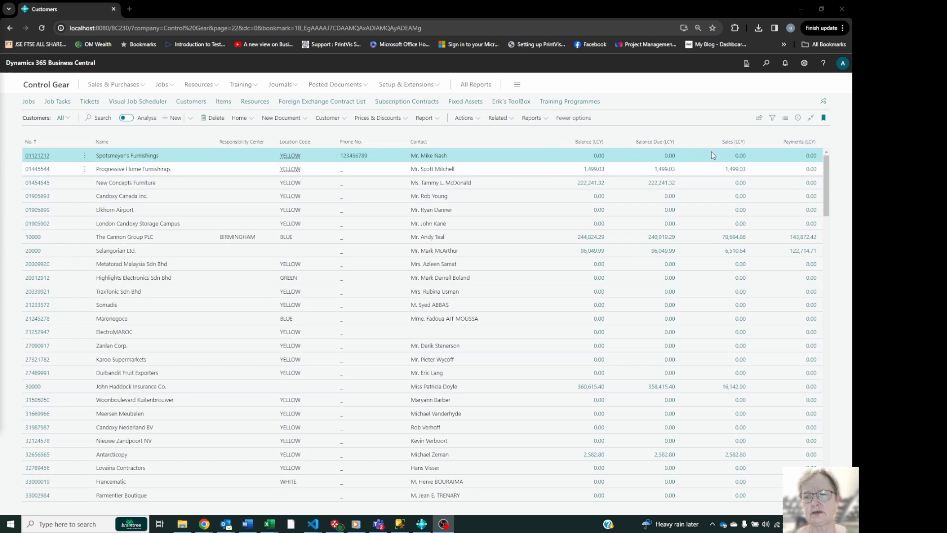
- Launch the Customer/Item Sales report from the Customers list's related actions
left_click(758, 117)
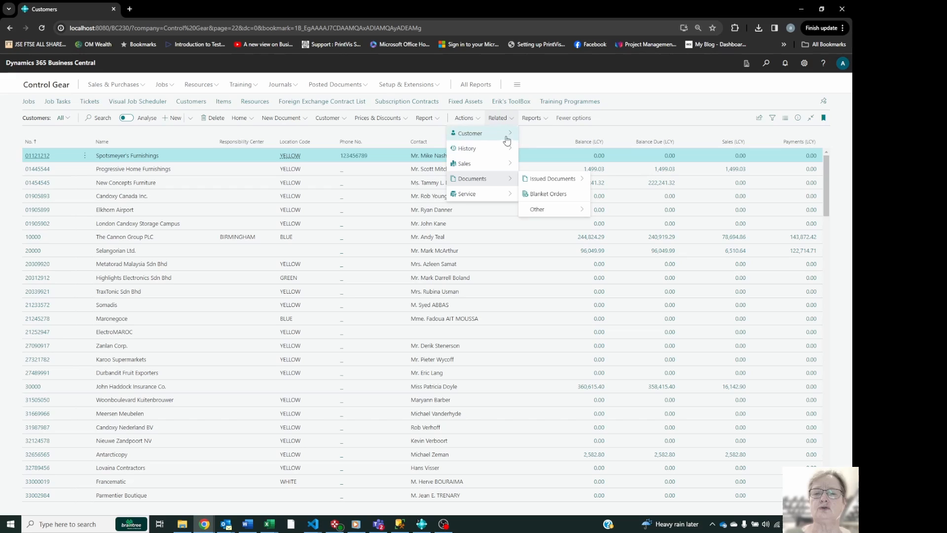
left_click(537, 209)
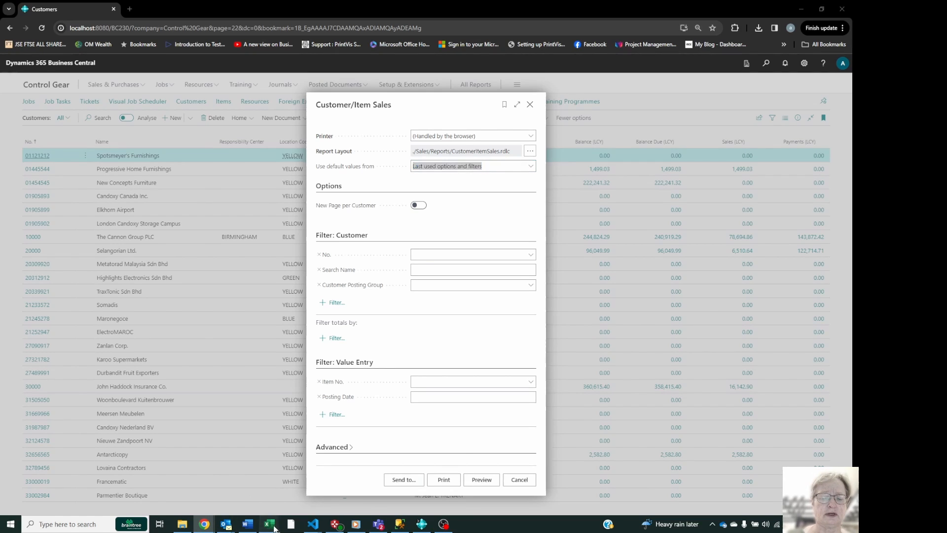
left_click(268, 524)
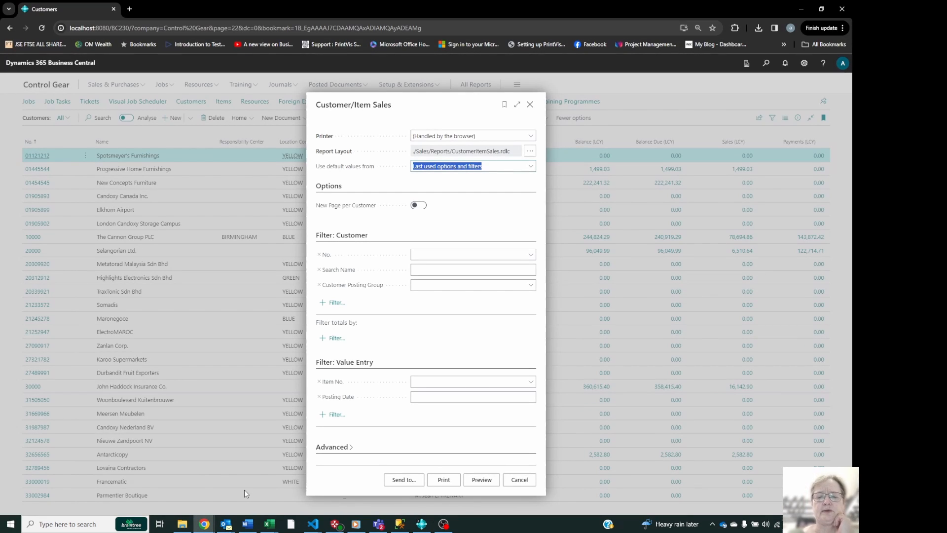
- Send the report as a Microsoft Excel Document (data only) and open the downloaded workbook
left_click(402, 479)
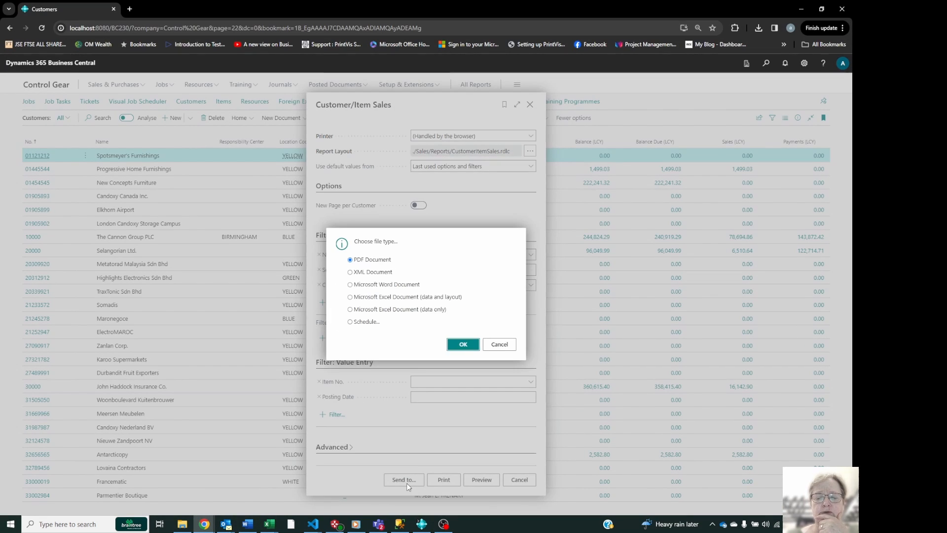
mouse_move(421, 321)
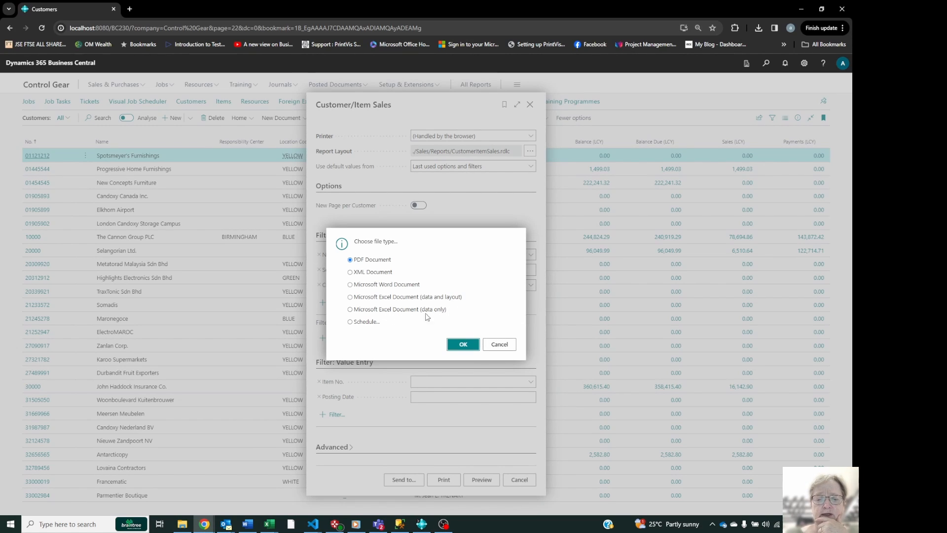
left_click(350, 308)
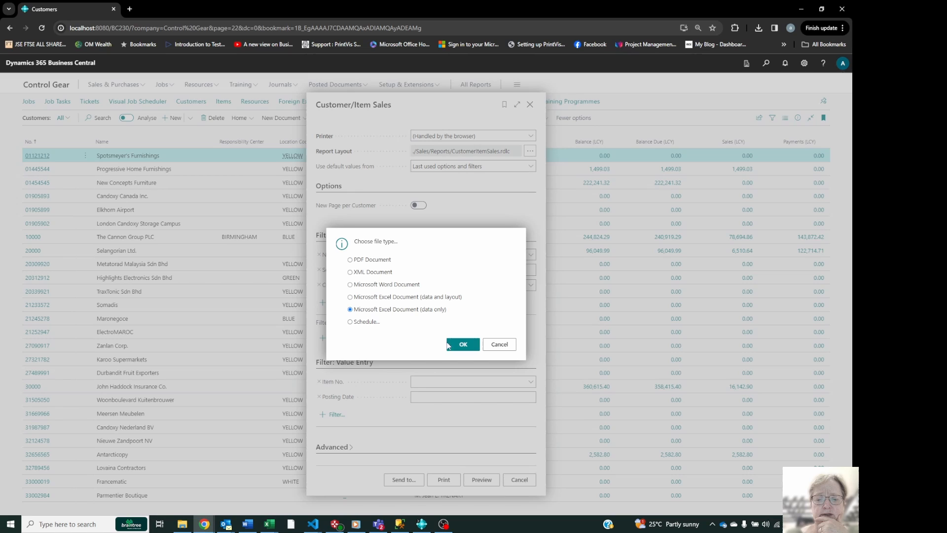
left_click(462, 343)
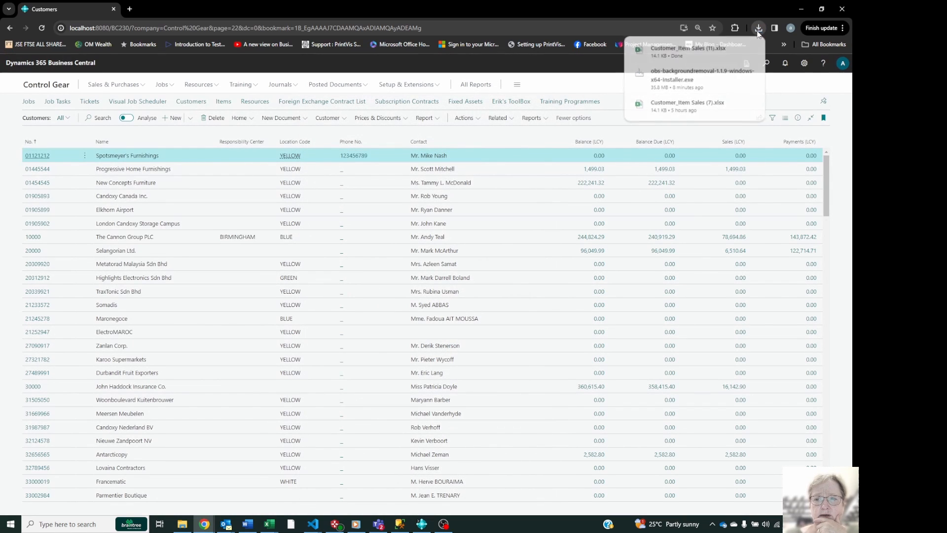
left_click(758, 28)
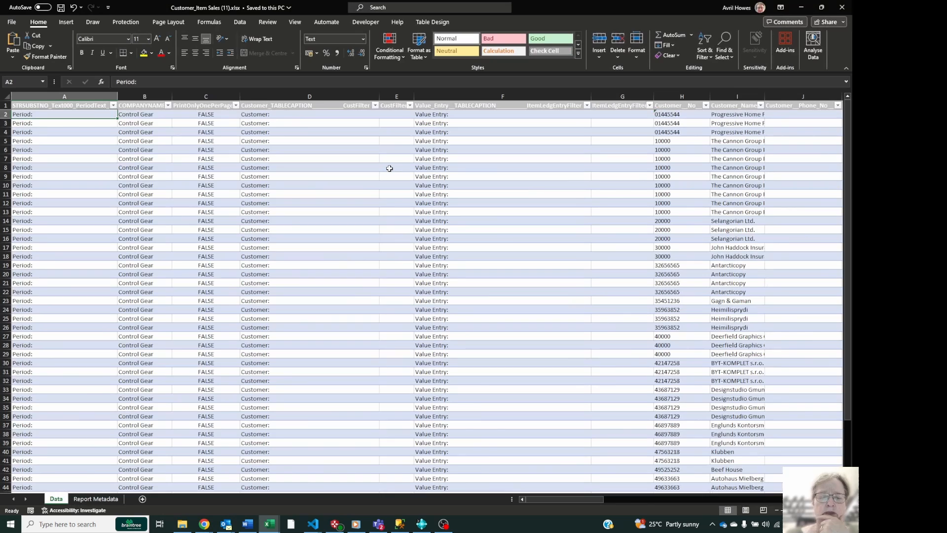
left_click(309, 212)
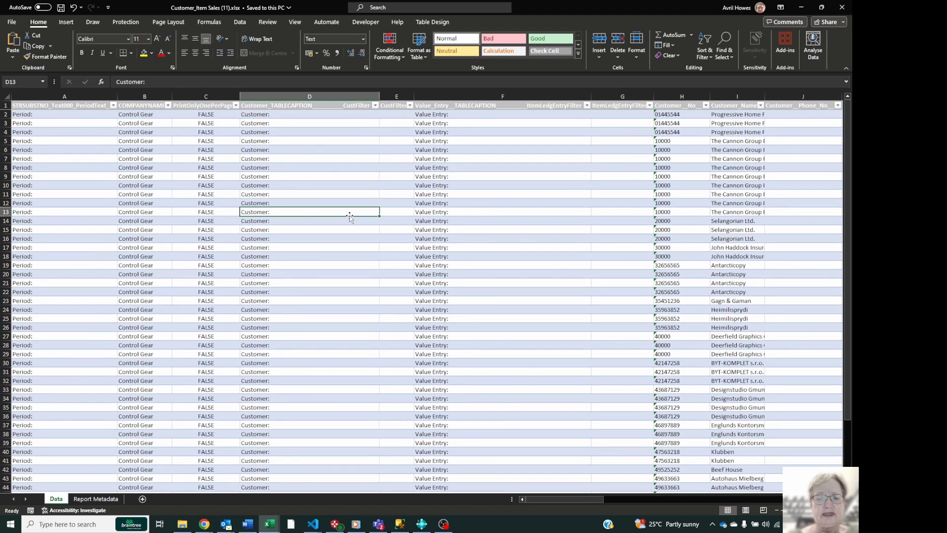
mouse_move(147, 138)
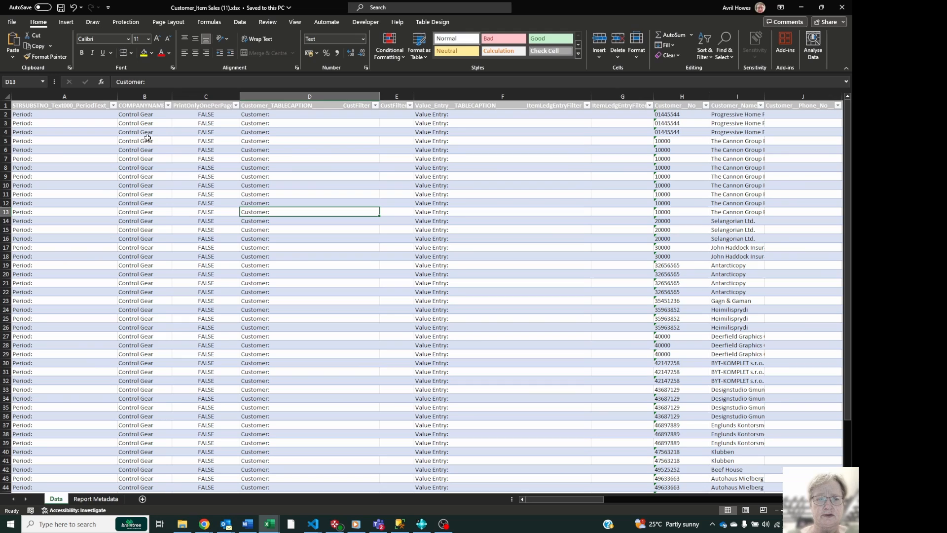
left_click(64, 176)
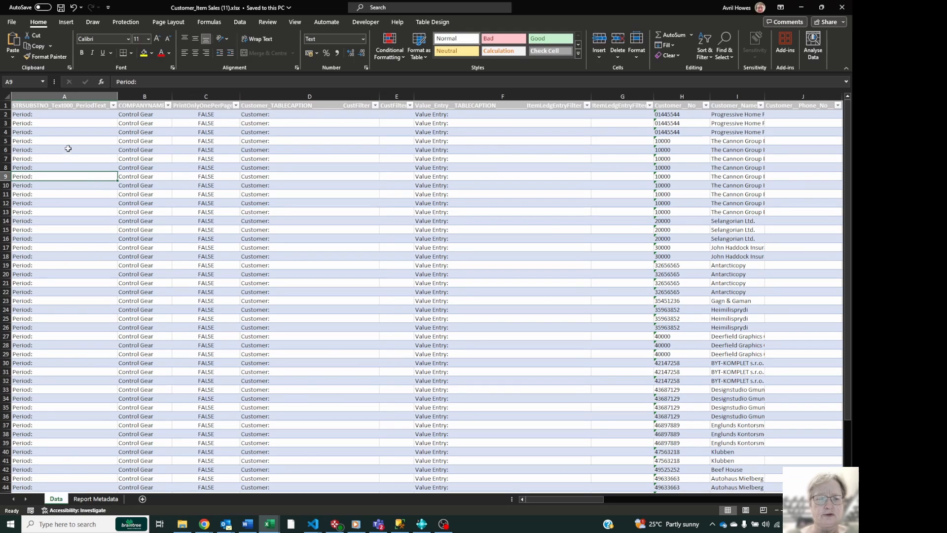
mouse_move(521, 324)
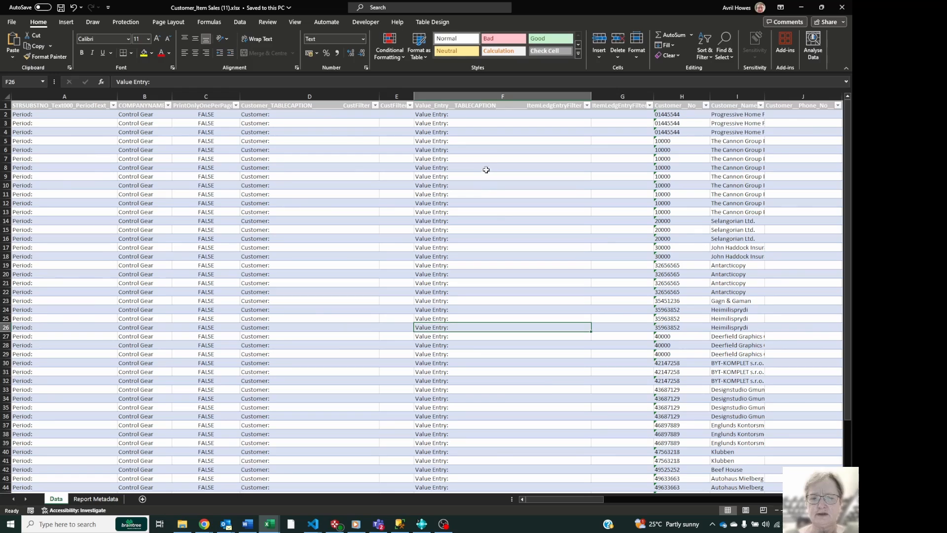
left_click(503, 149)
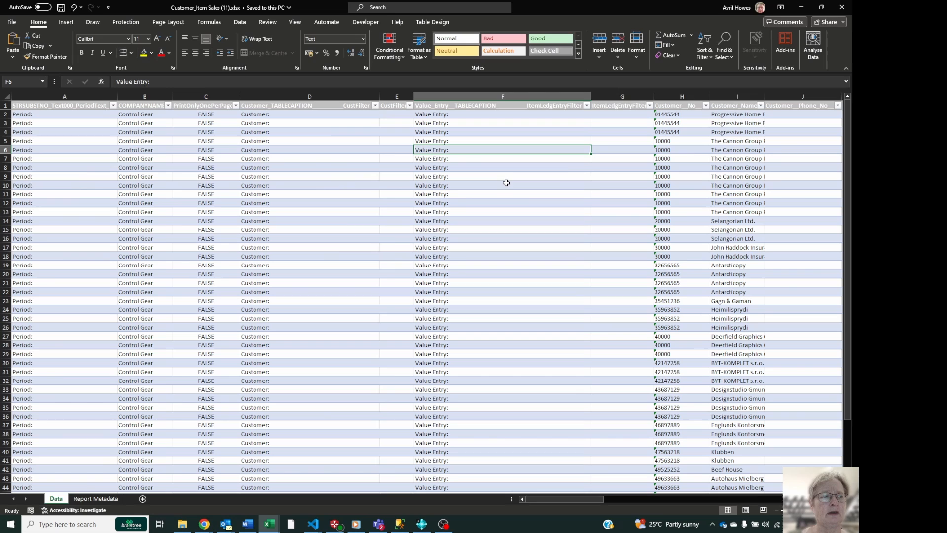
mouse_move(167, 166)
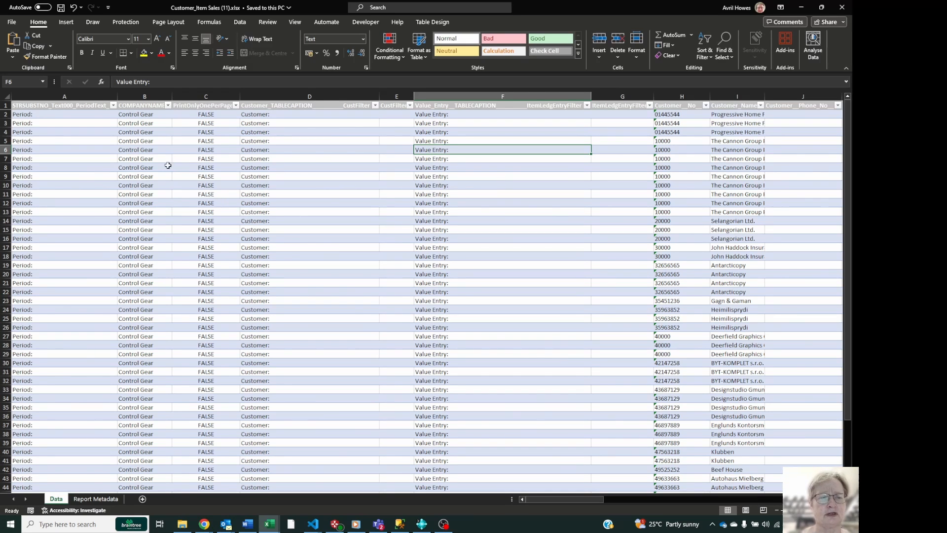
left_click(64, 105)
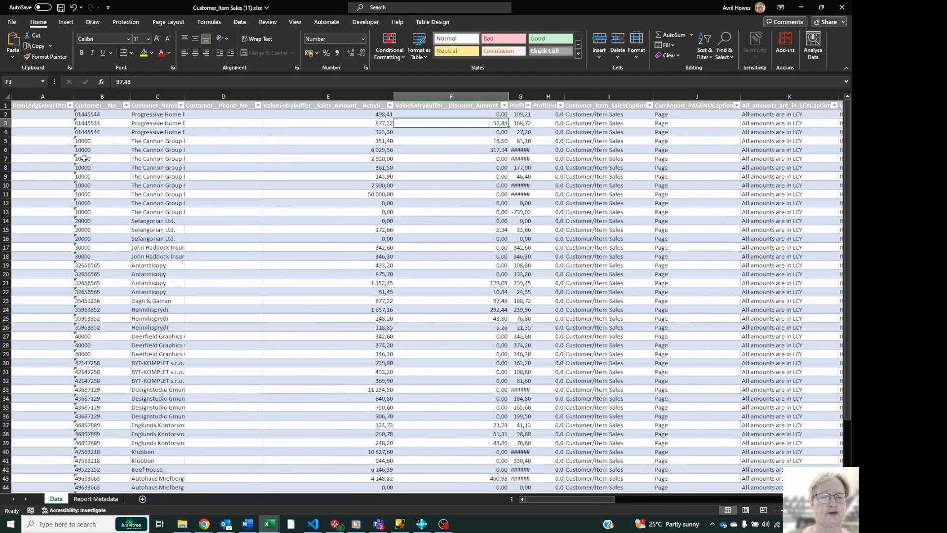
left_click(157, 158)
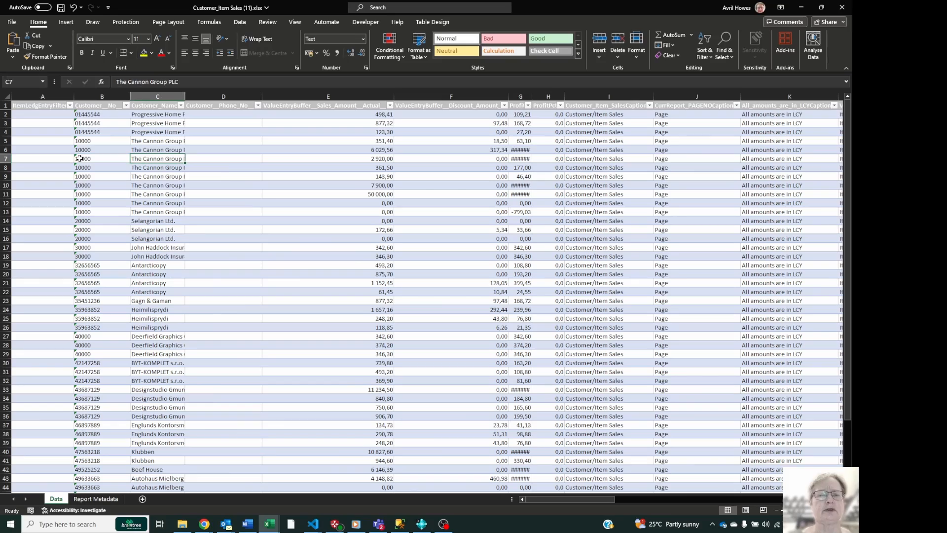
left_click(451, 158)
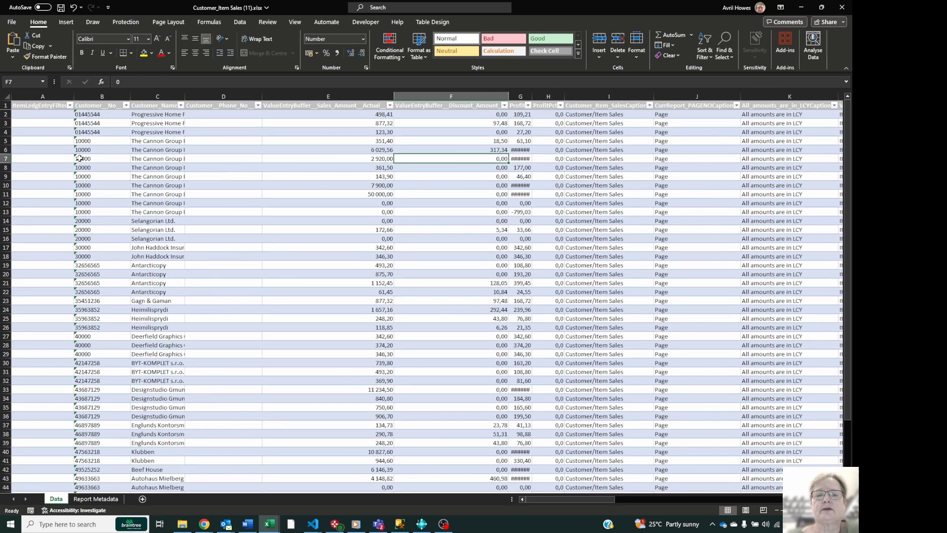
left_click(328, 158)
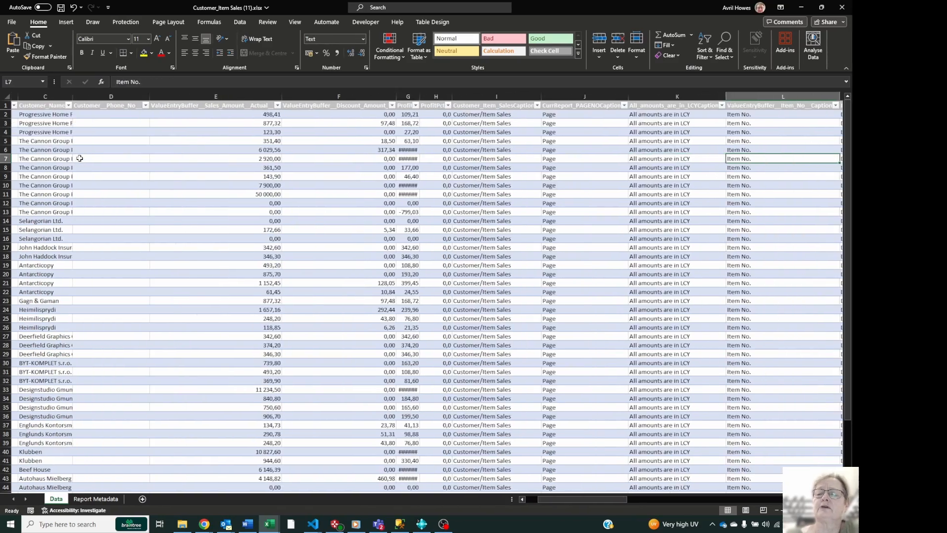
scroll("right", 3)
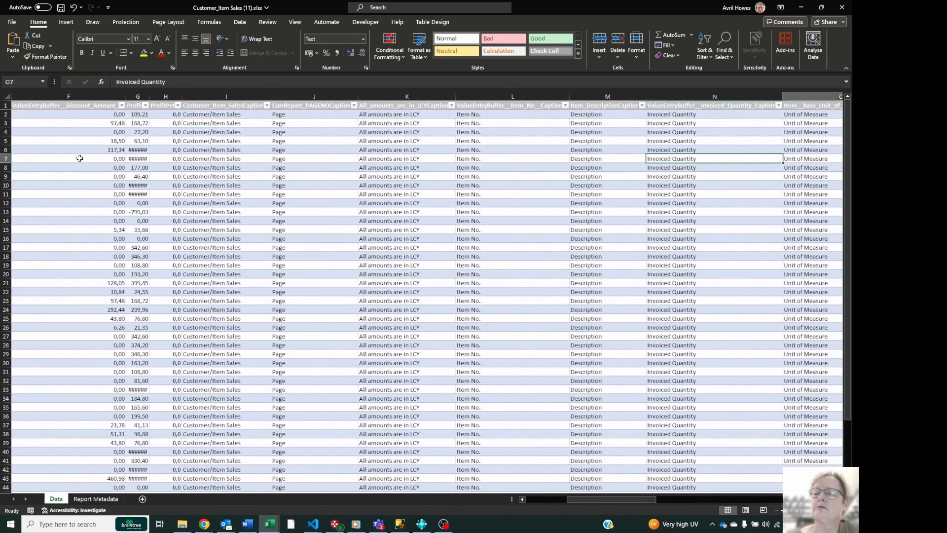
- Scroll right in the Data table to review item numbers, descriptions and invoiced quantities
scroll("right", 3)
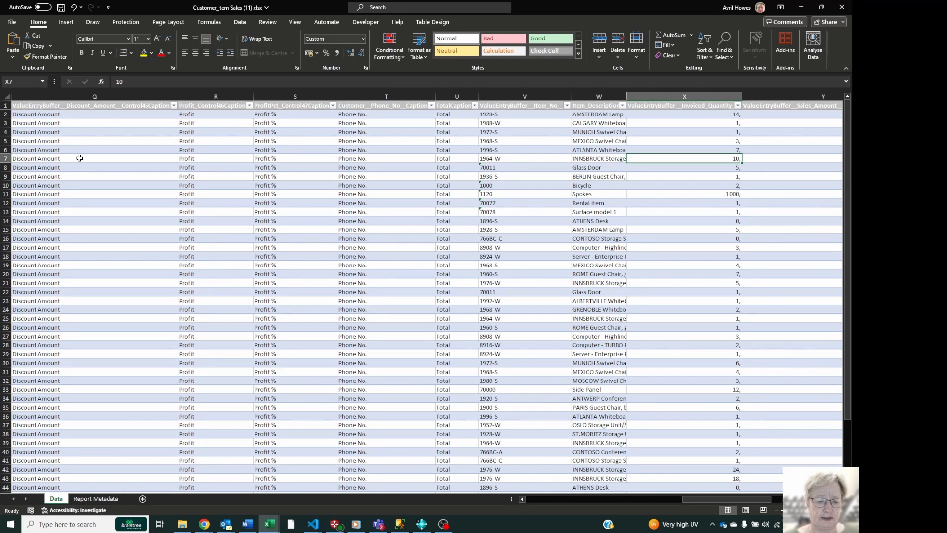
mouse_move(272, 389)
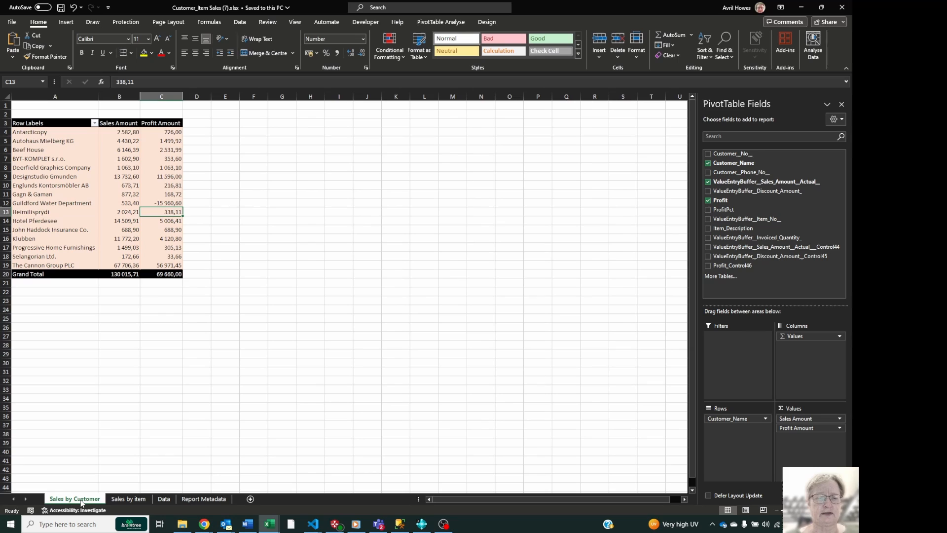
mouse_move(52, 241)
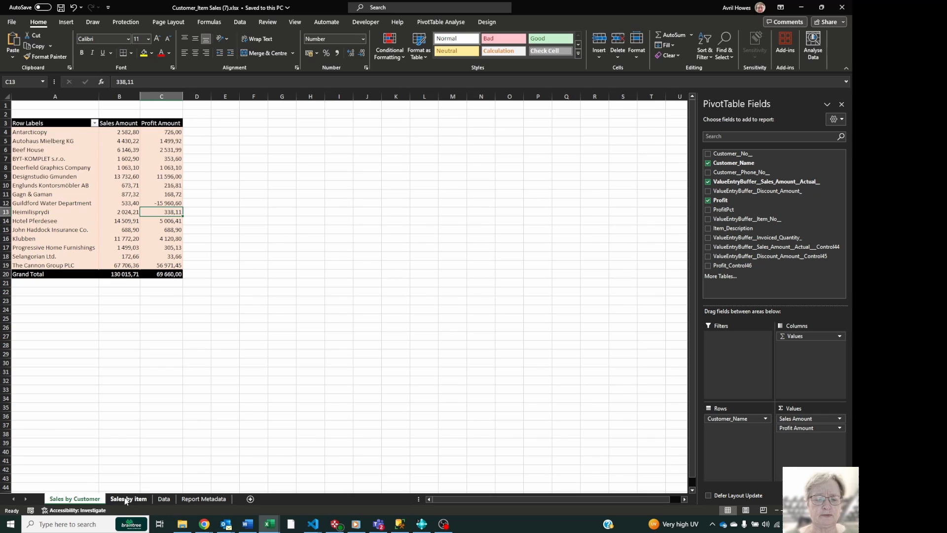
- View the Sales by item pivot sheet, then the Data sheet
left_click(129, 499)
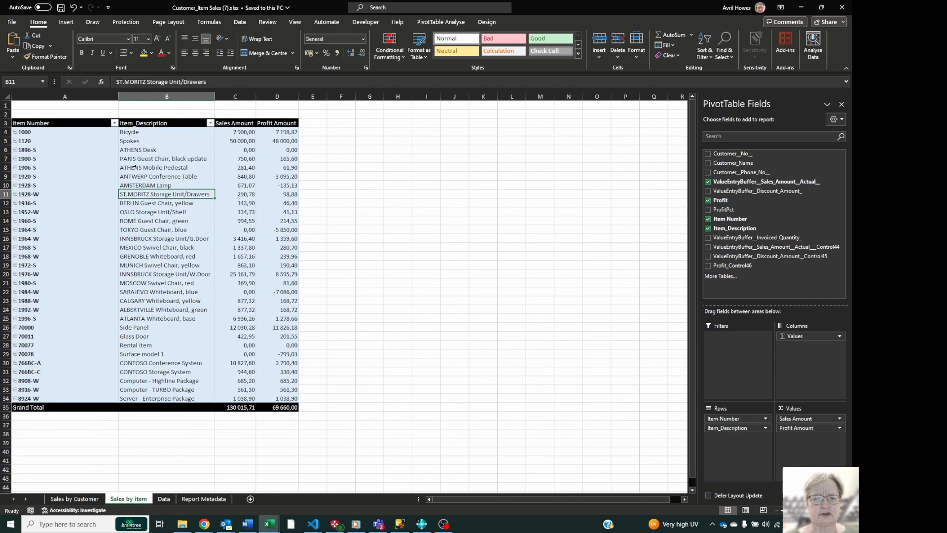
mouse_move(276, 148)
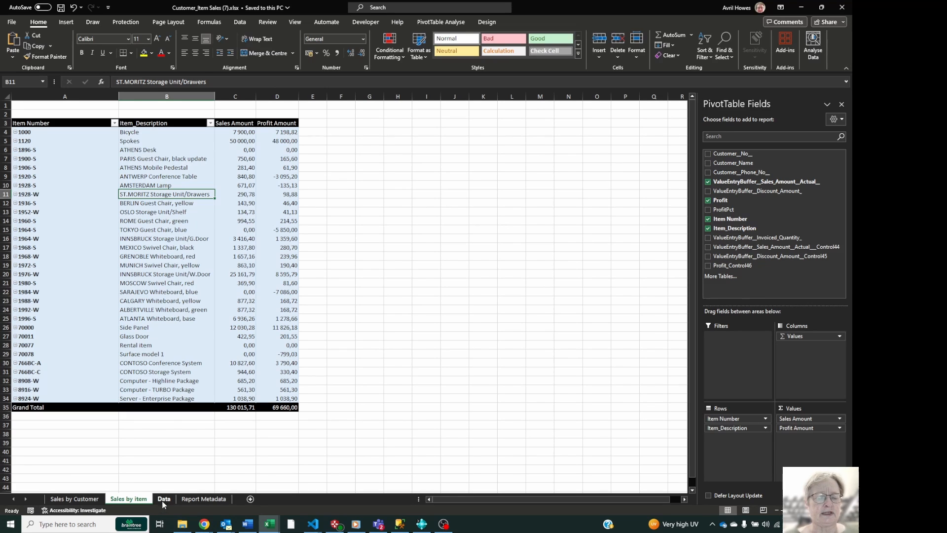
left_click(163, 498)
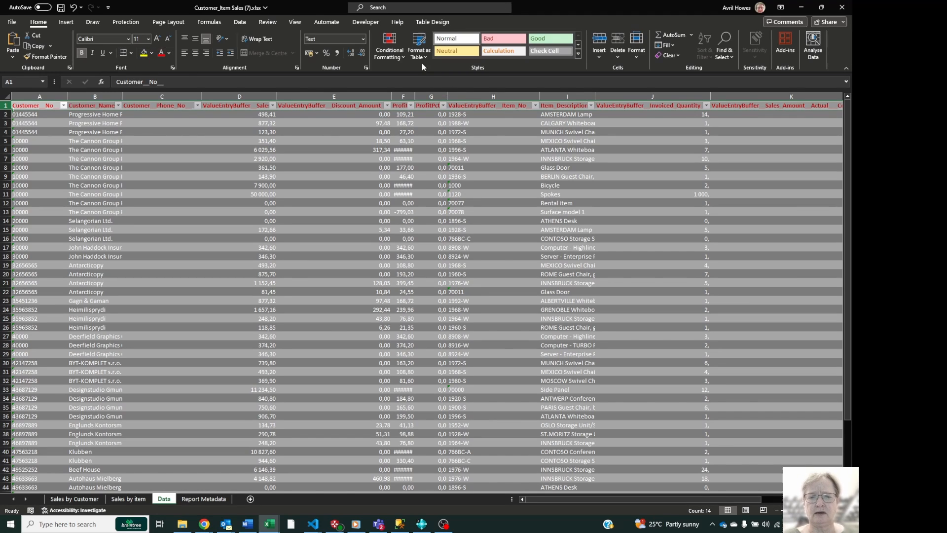
mouse_move(418, 50)
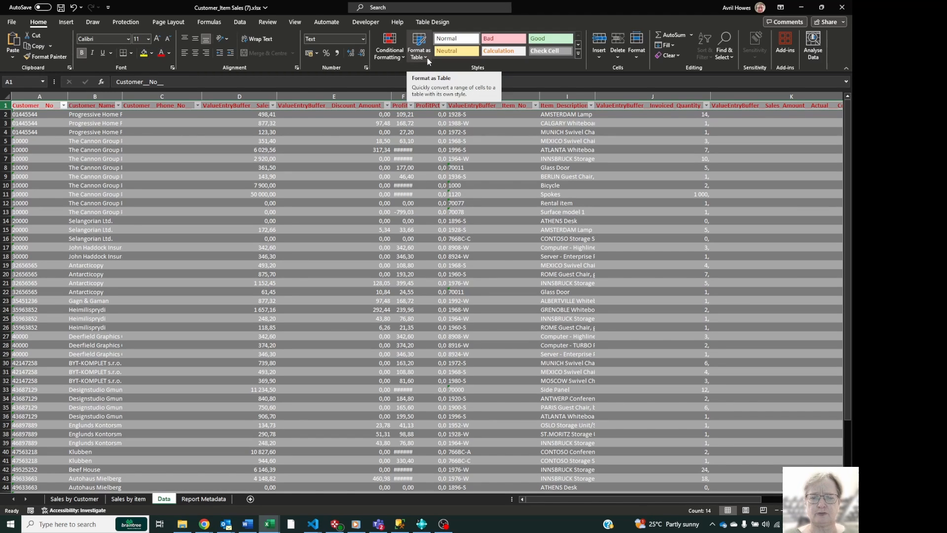
- Apply a green banded Format as Table style to the Data table
left_click(416, 51)
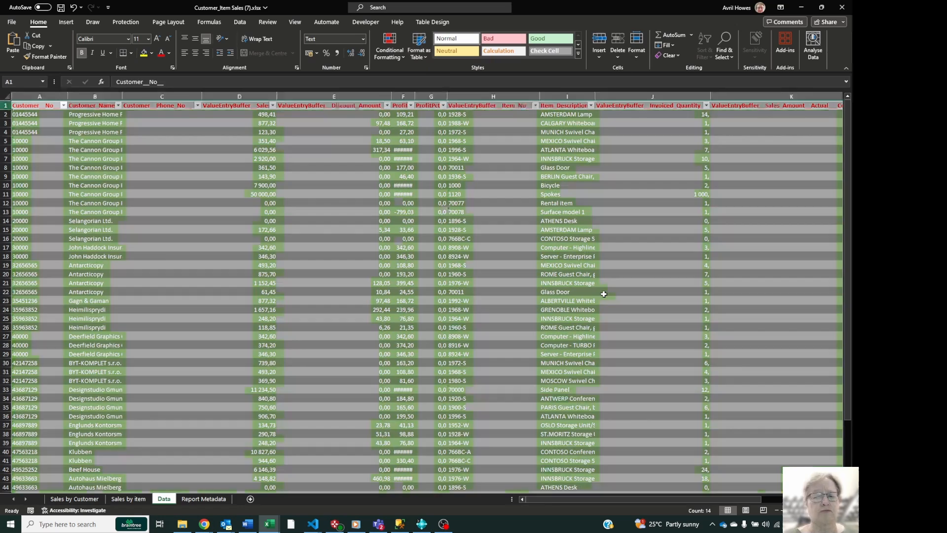
left_click(239, 167)
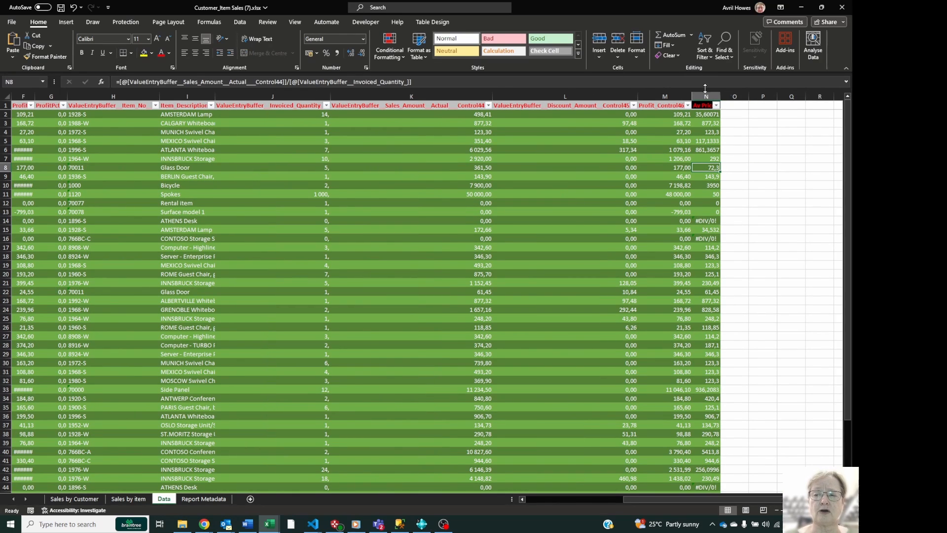
- Inspect the column N unit price formula, then switch to the Customer_Item Sales (11) workbook
left_click(705, 104)
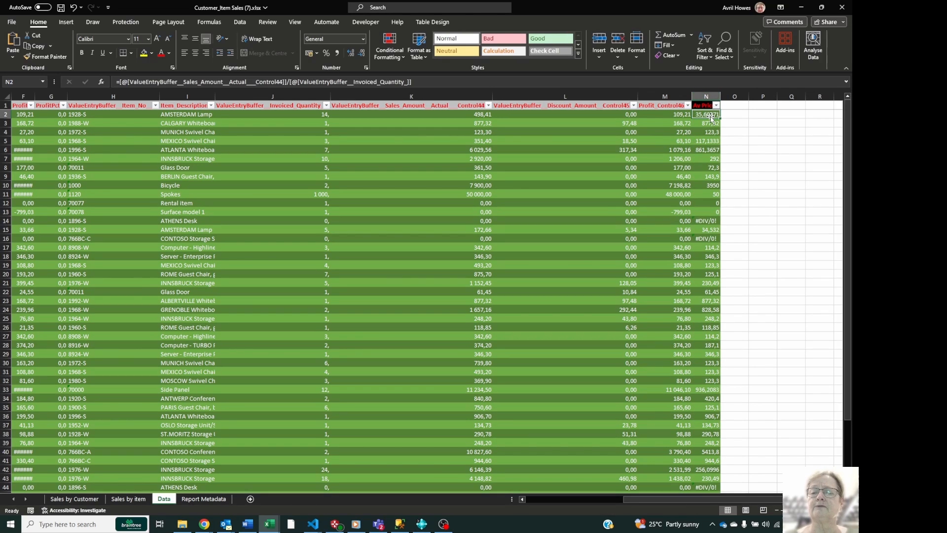
mouse_move(659, 132)
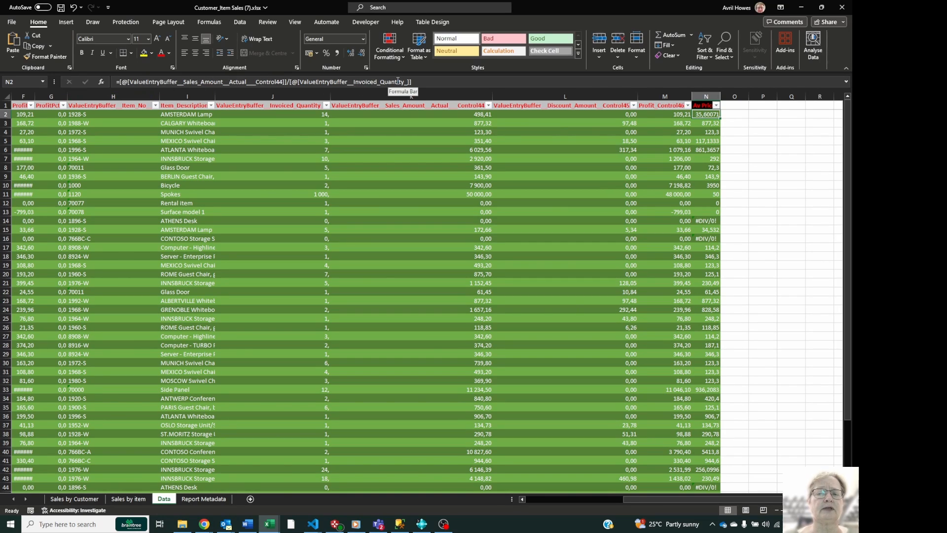
mouse_move(608, 148)
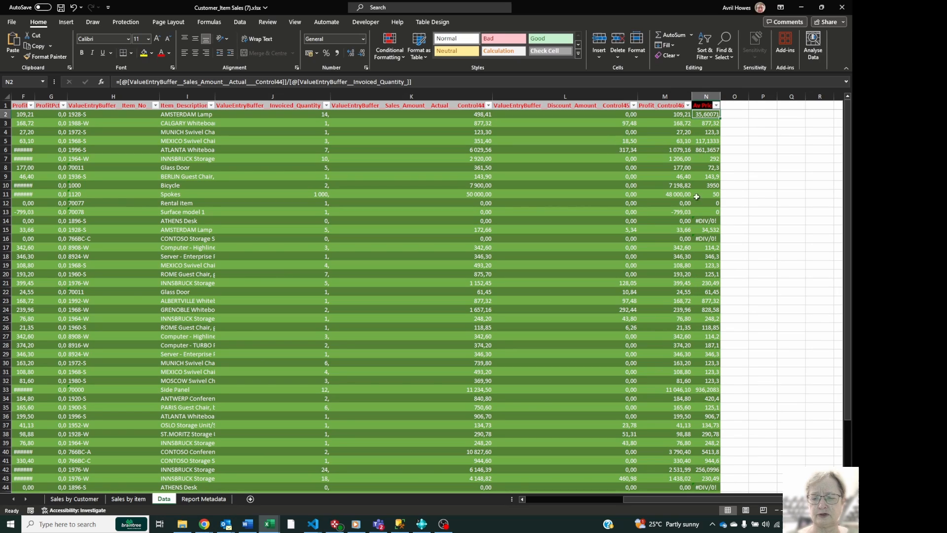
mouse_move(469, 353)
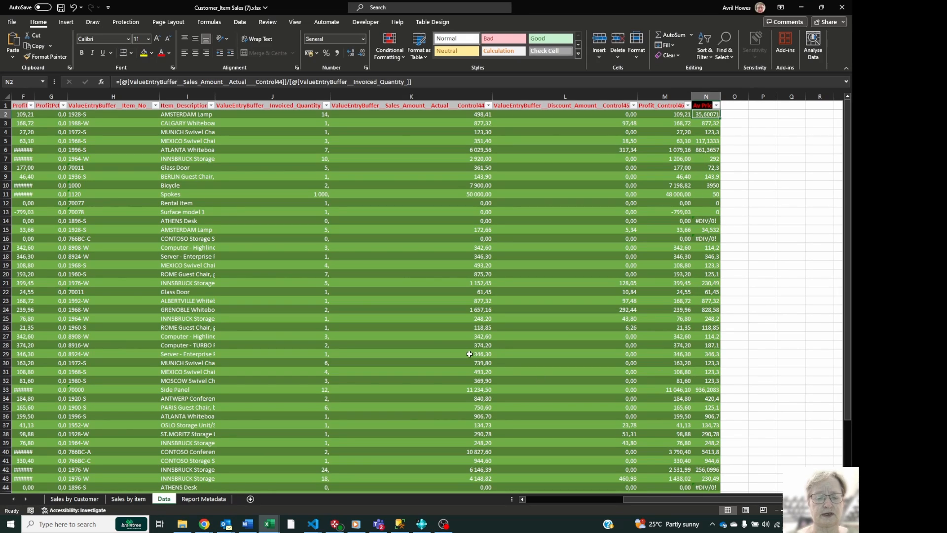
mouse_move(279, 370)
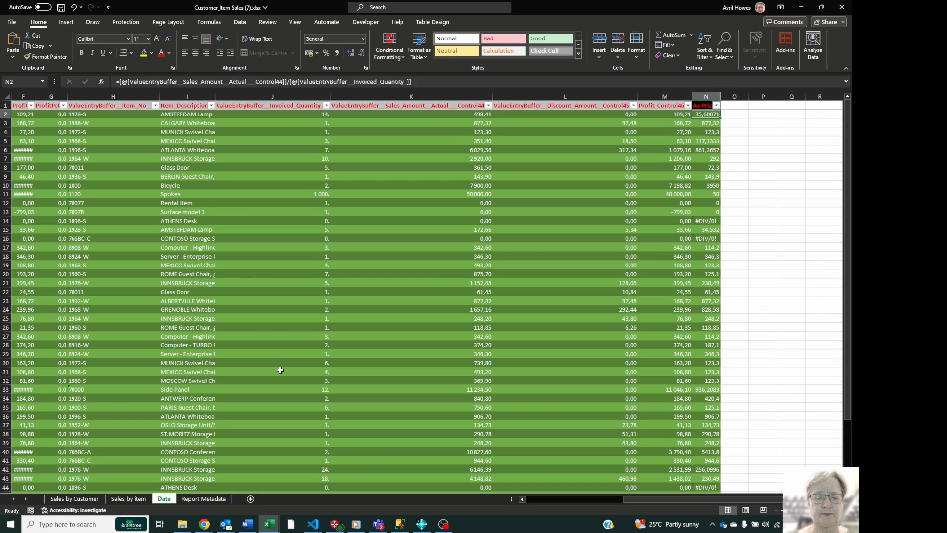
left_click(272, 371)
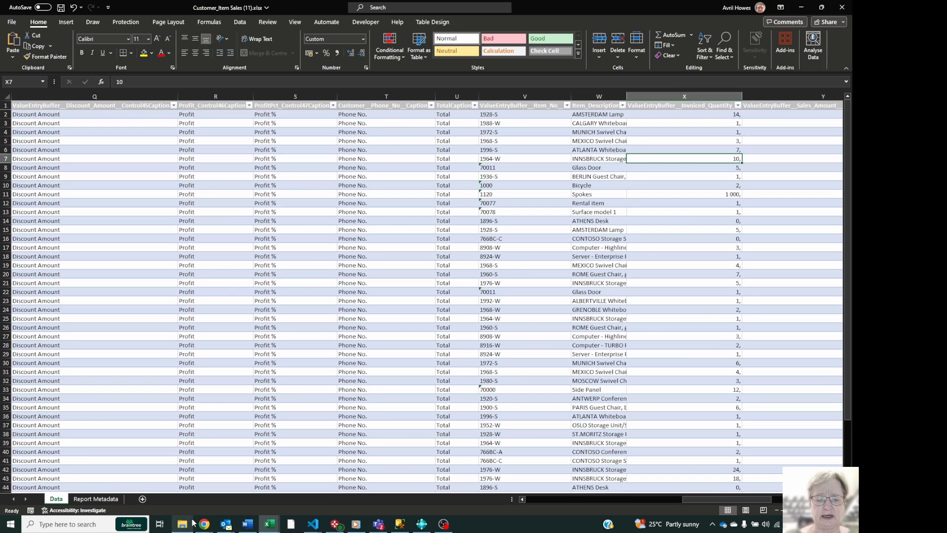
- Back in Business Central, run Customer/Item Sales from the Customers page's Sales reports
left_click(204, 524)
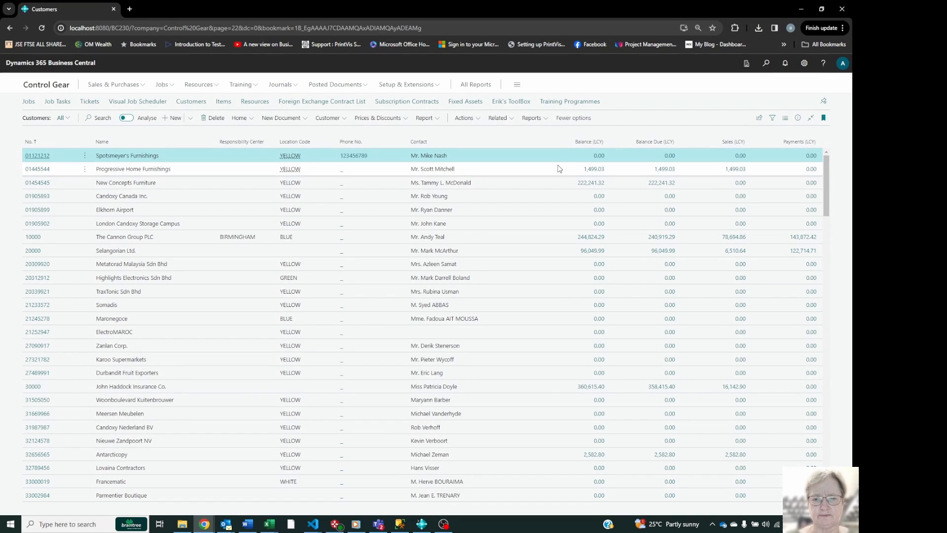
left_click(531, 118)
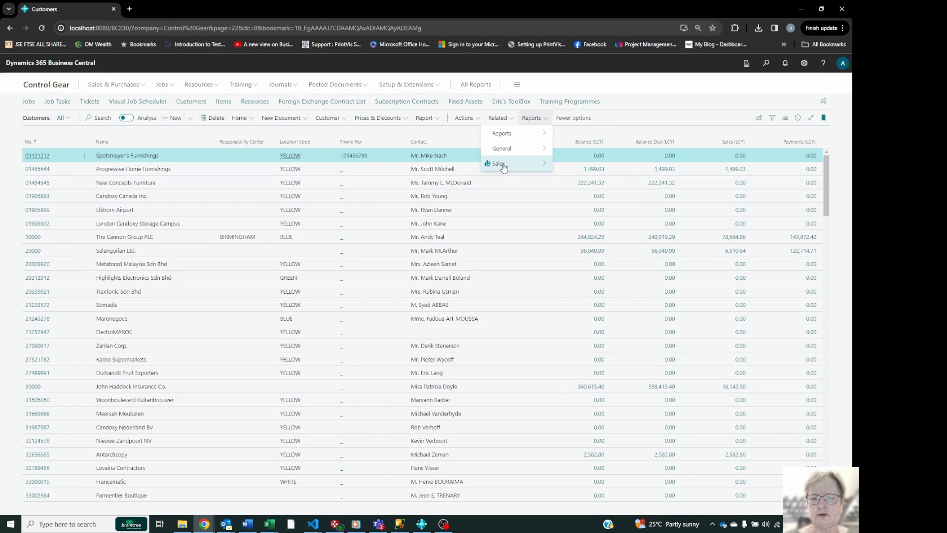
left_click(498, 164)
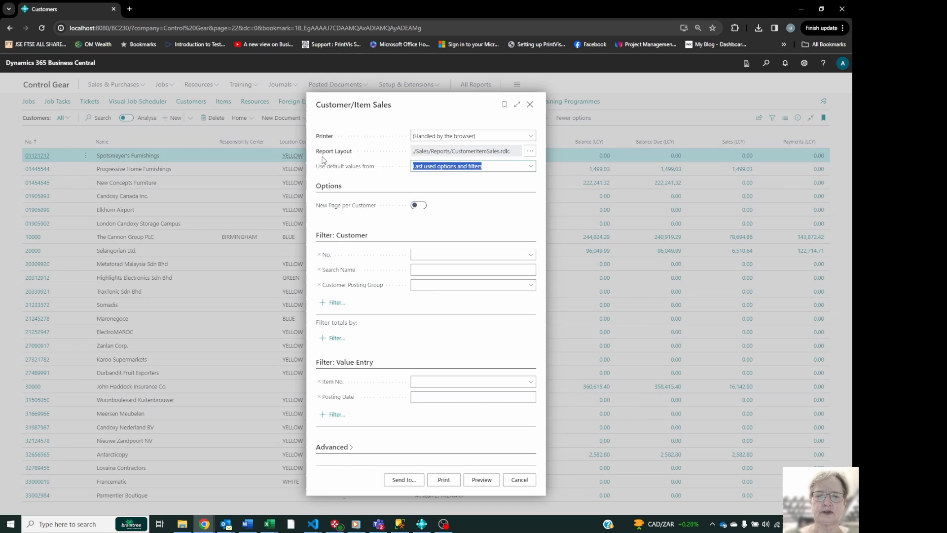
mouse_move(334, 151)
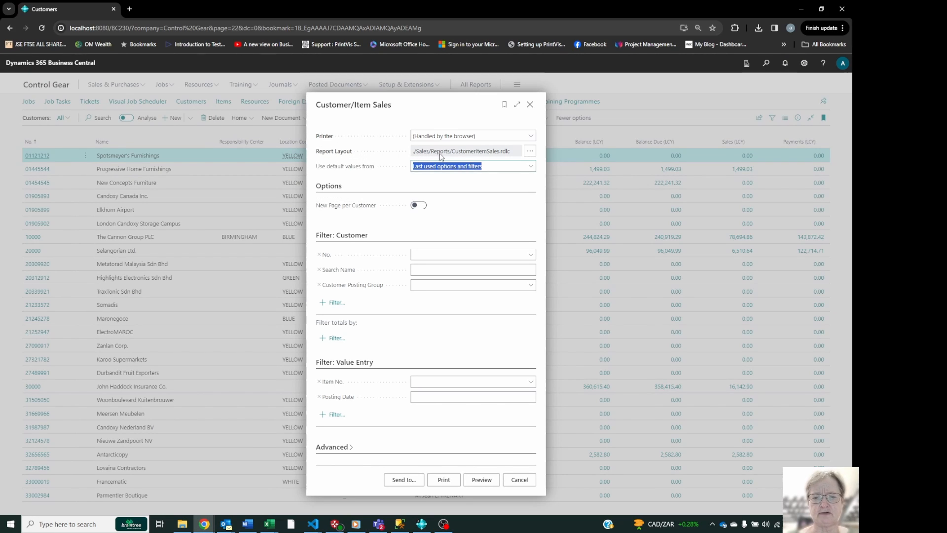
mouse_move(494, 123)
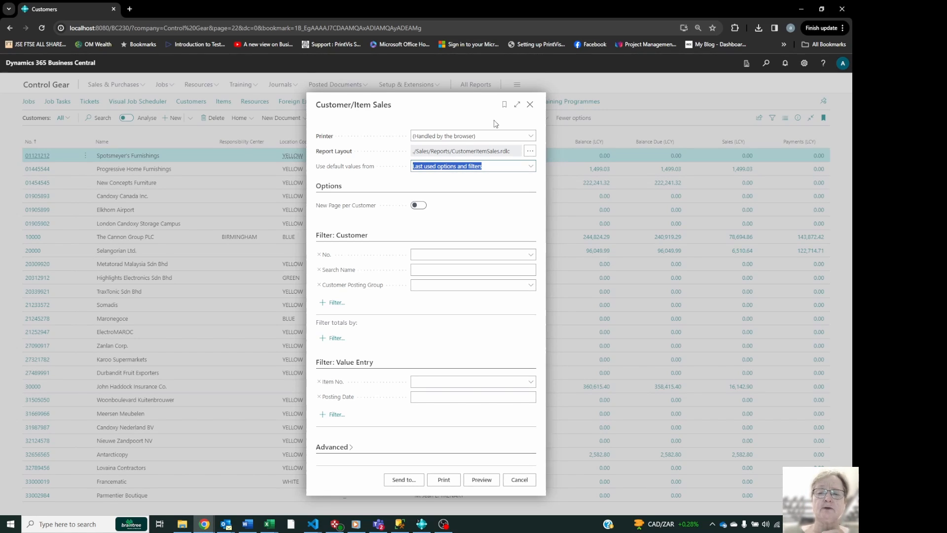
mouse_move(488, 155)
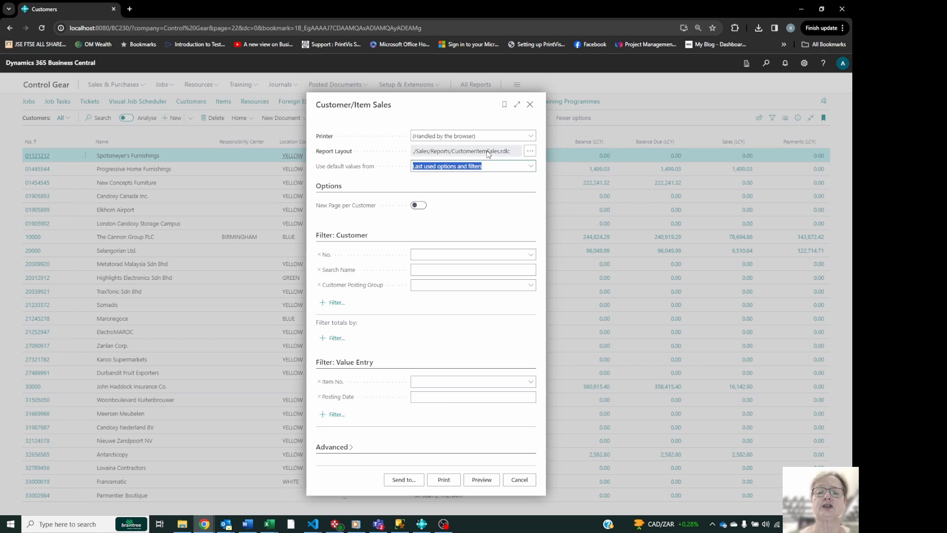
mouse_move(525, 160)
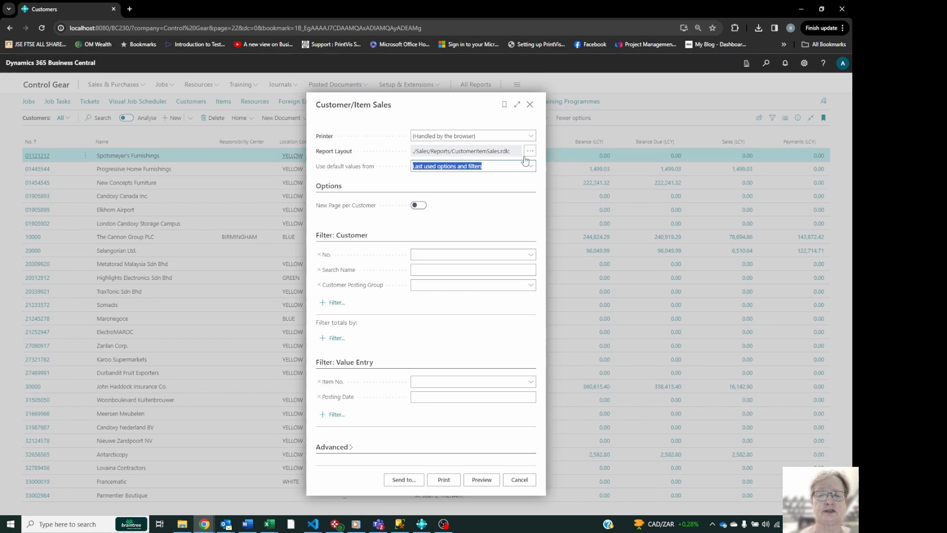
mouse_move(530, 151)
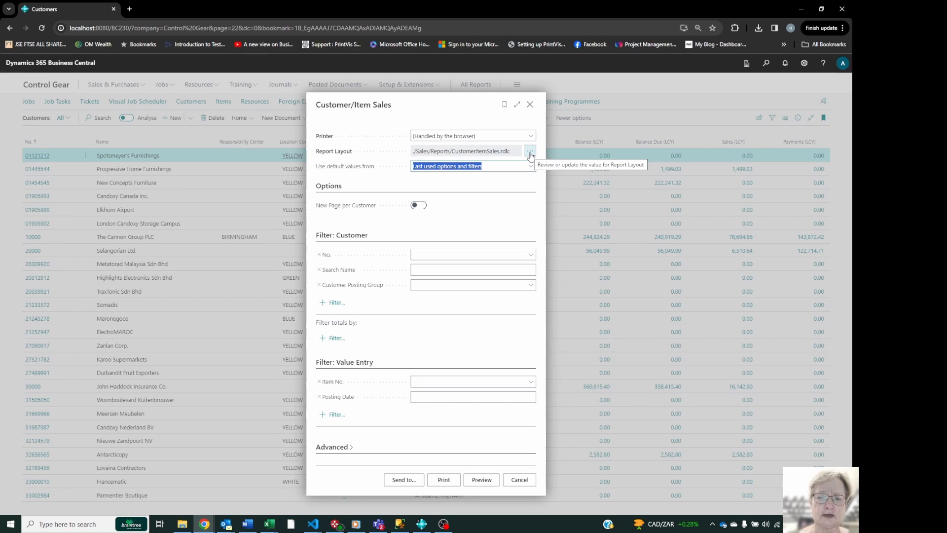
- Look up the Report Layout options and show more actions in the layouts list
left_click(530, 151)
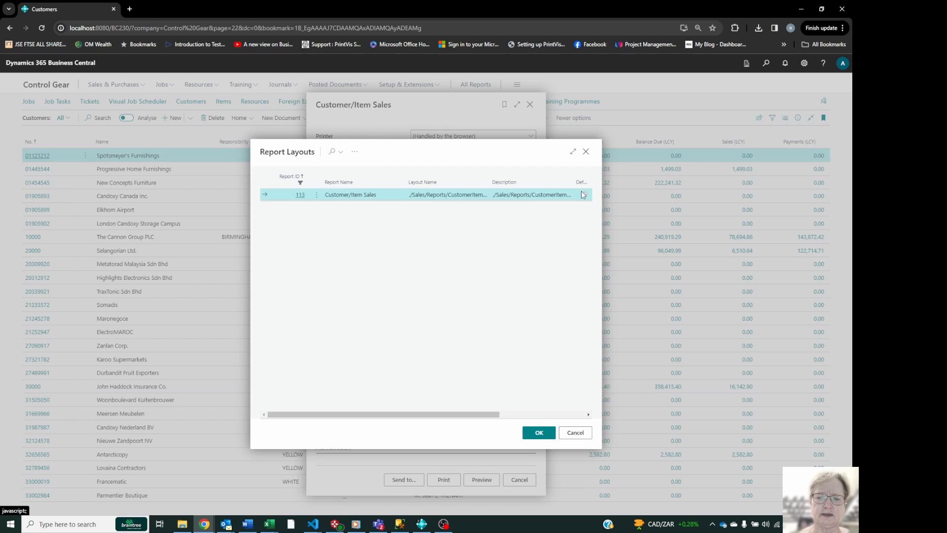
mouse_move(583, 196)
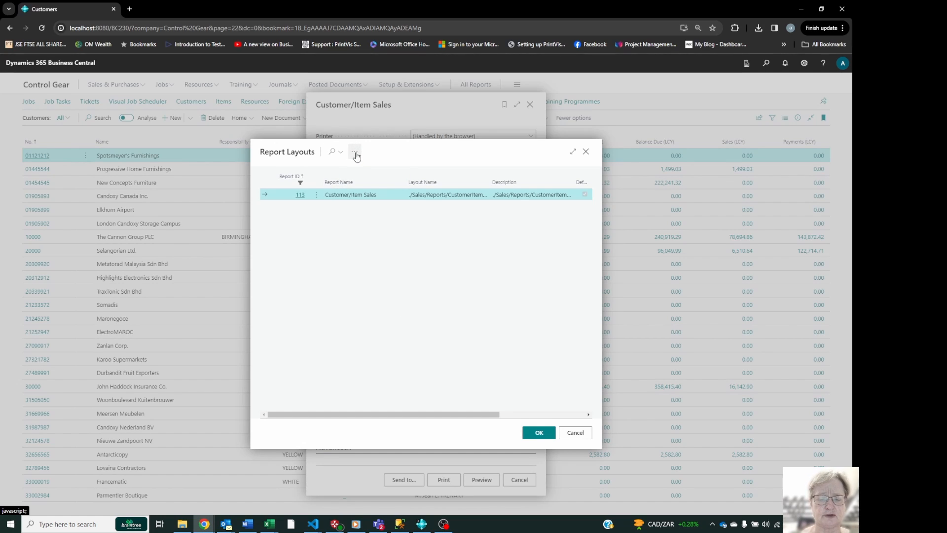
left_click(354, 151)
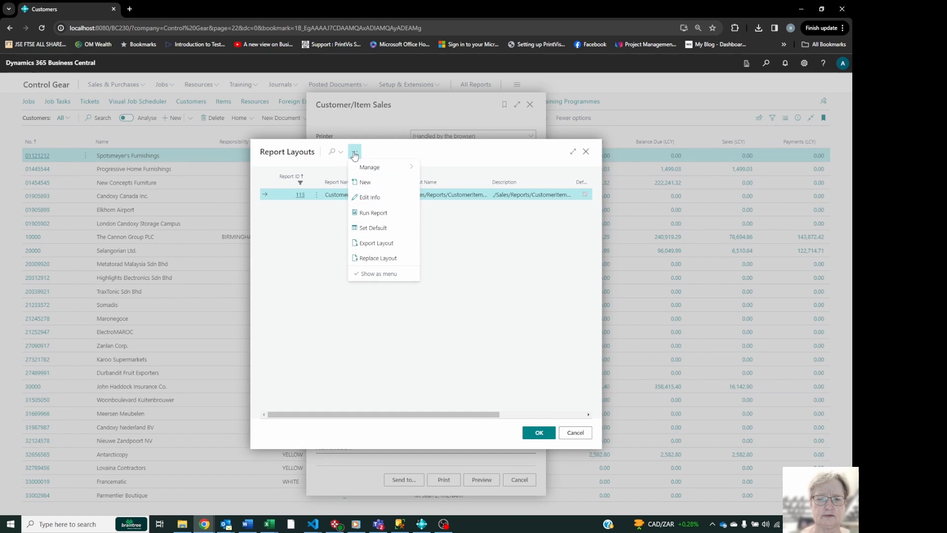
mouse_move(370, 182)
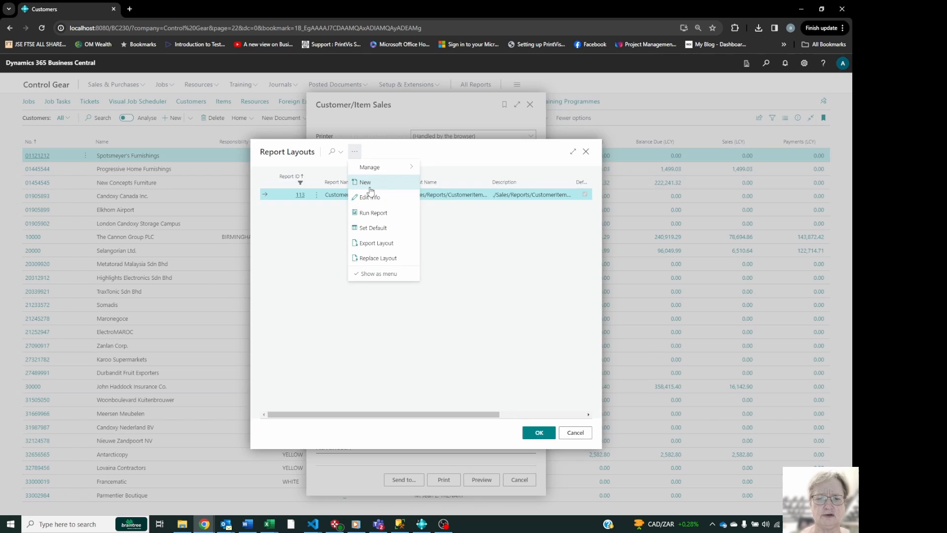
- Start a new Excel layout named 'Product Sales', described as Product Sales by Customer and Item
left_click(365, 183)
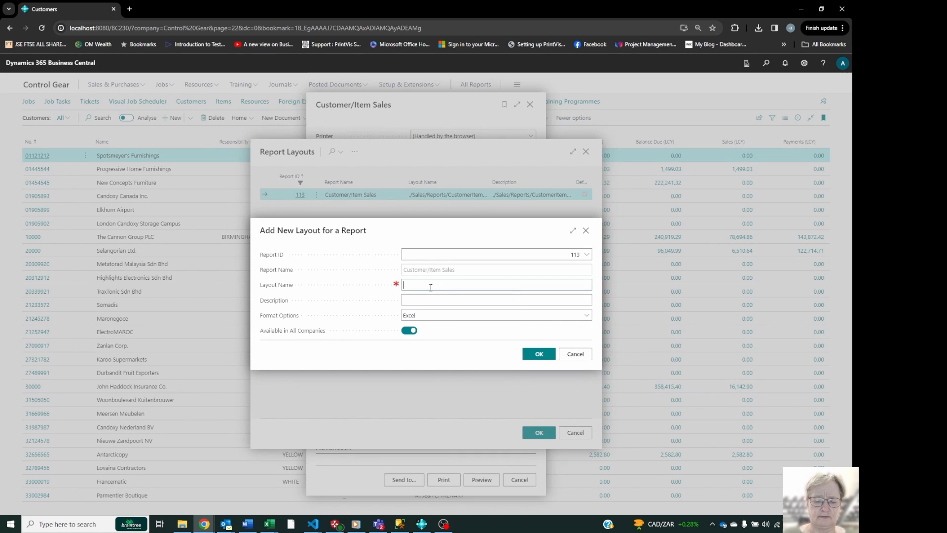
type("Product Sales")
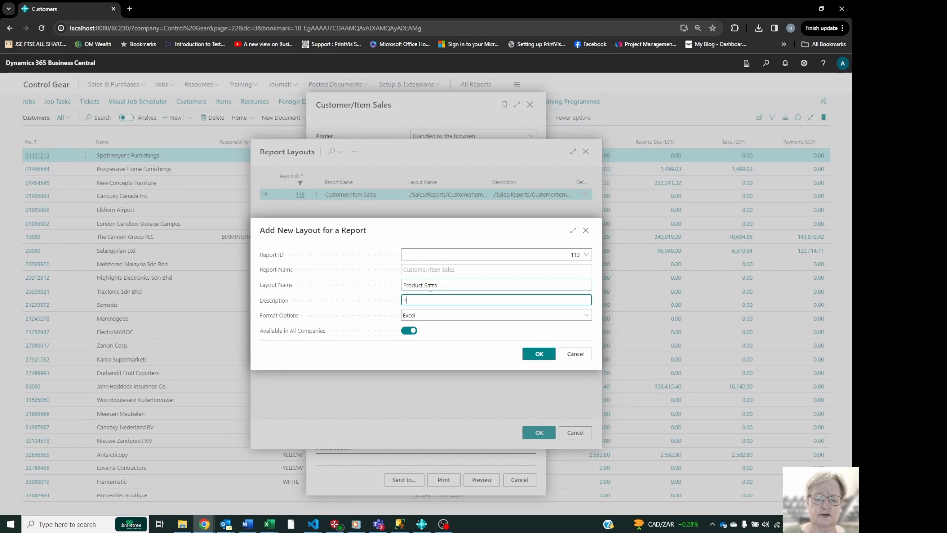
type("roduct Sales by Customer and")
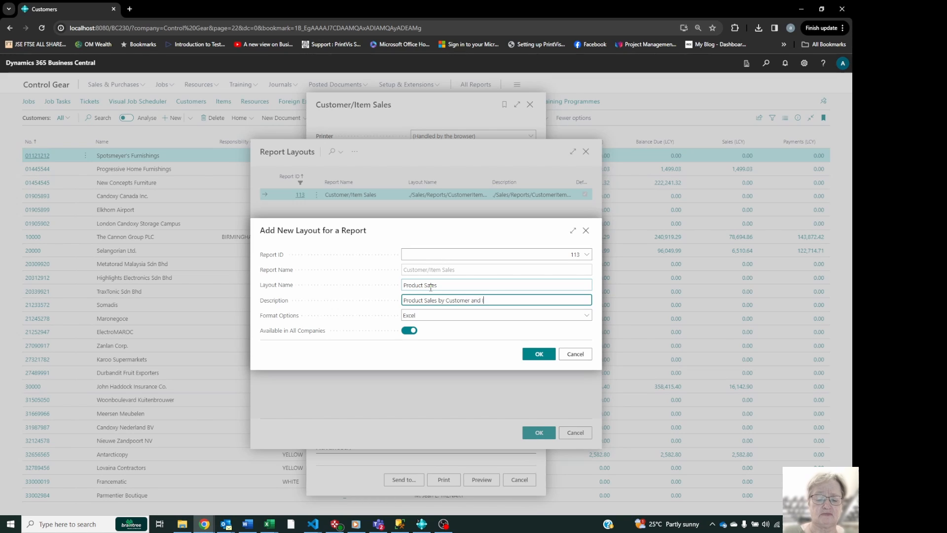
type("Item")
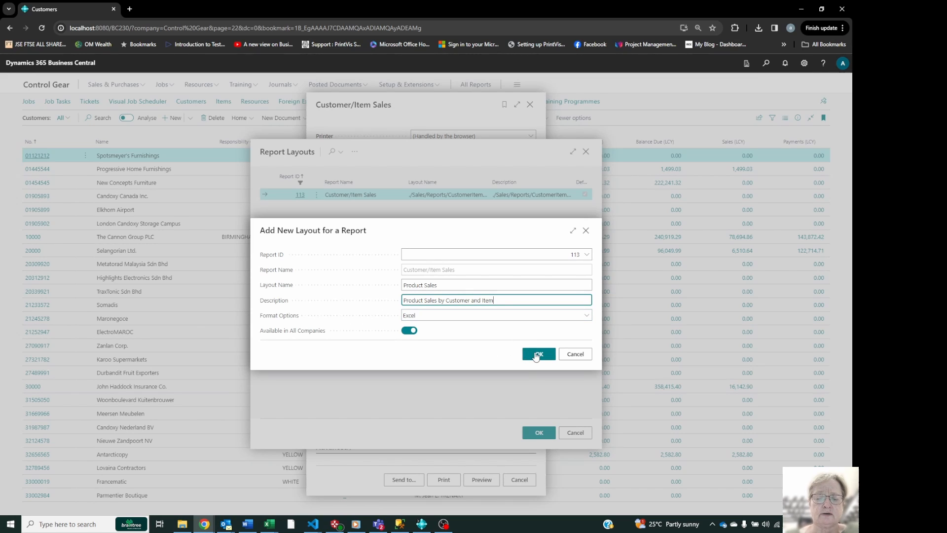
left_click(538, 354)
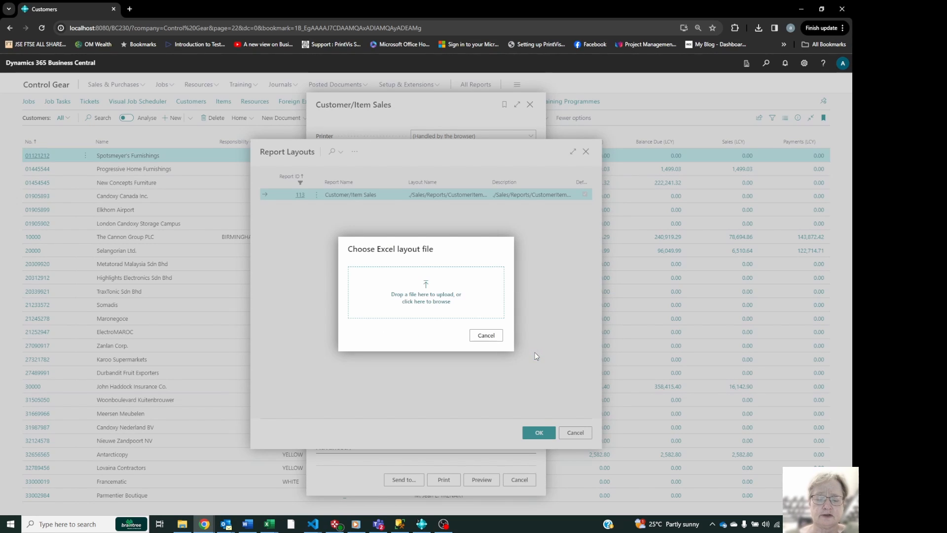
mouse_move(426, 296)
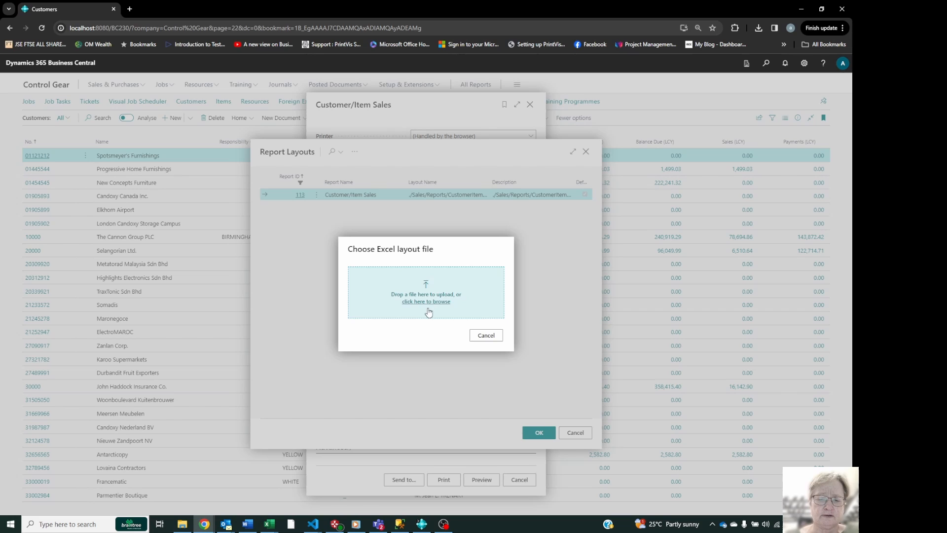
mouse_move(438, 296)
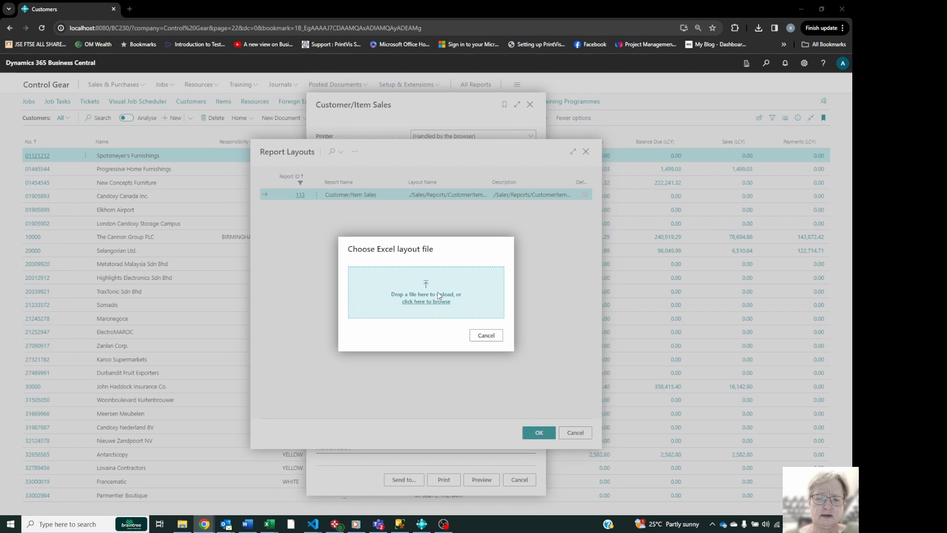
- Select the reworked workbook from Downloads as the Product Sales layout file
left_click(425, 301)
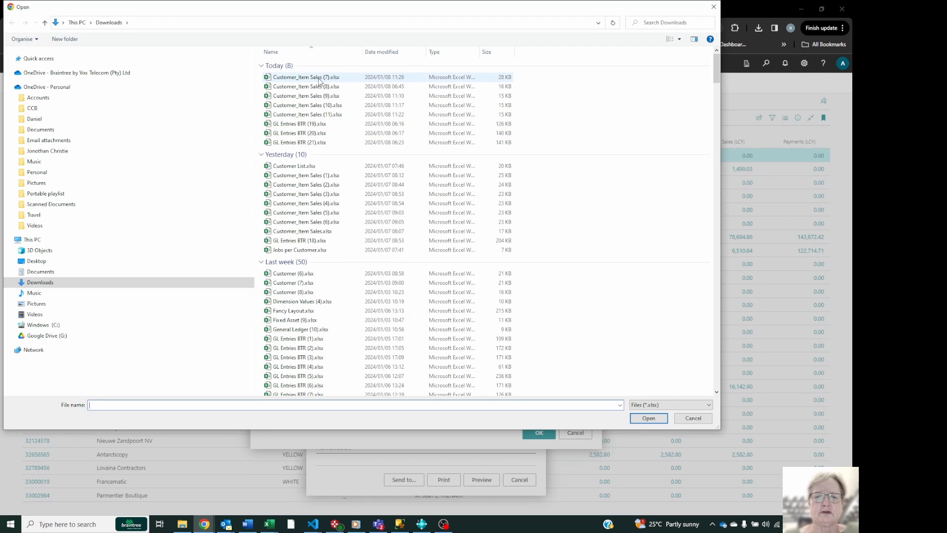
left_click(306, 77)
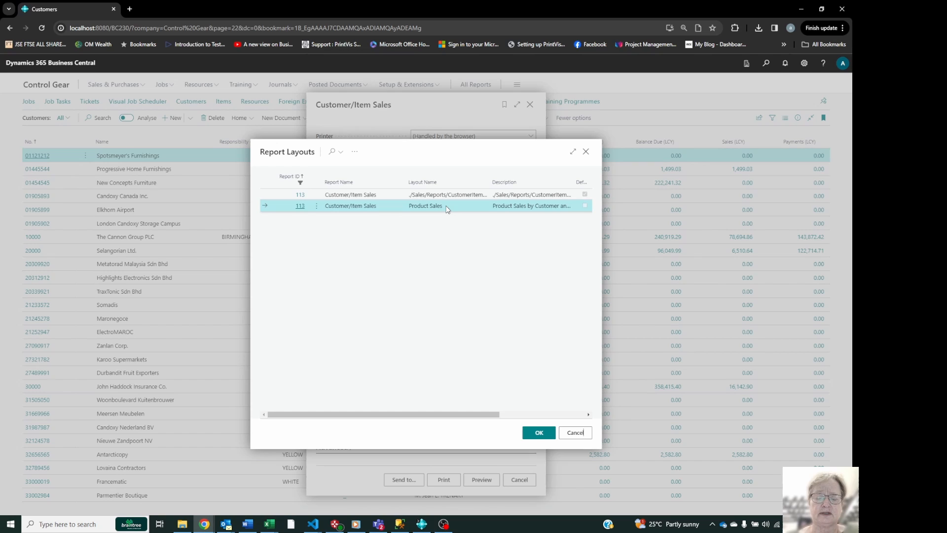
- Mark the Product Sales layout as default twice, dismissing each confirmation, and accept it in Report Layouts
left_click(355, 151)
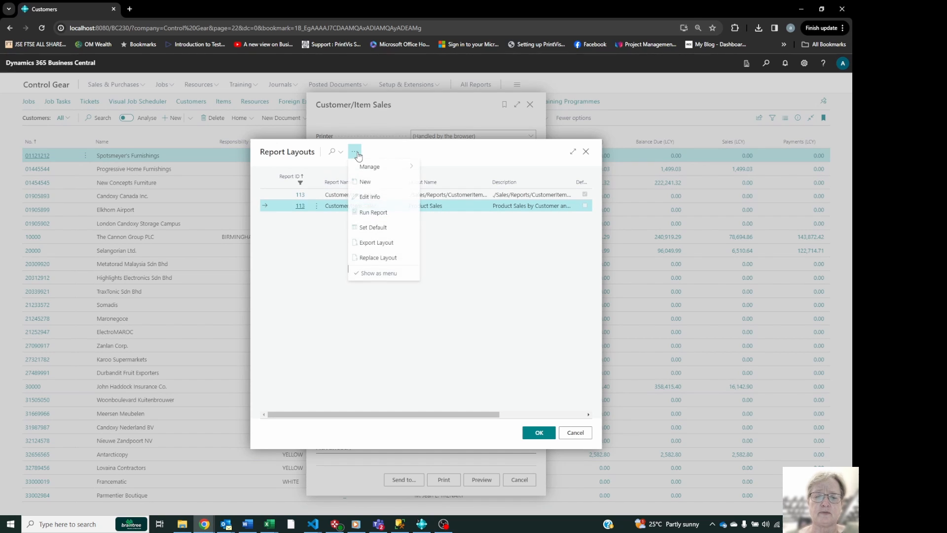
mouse_move(373, 228)
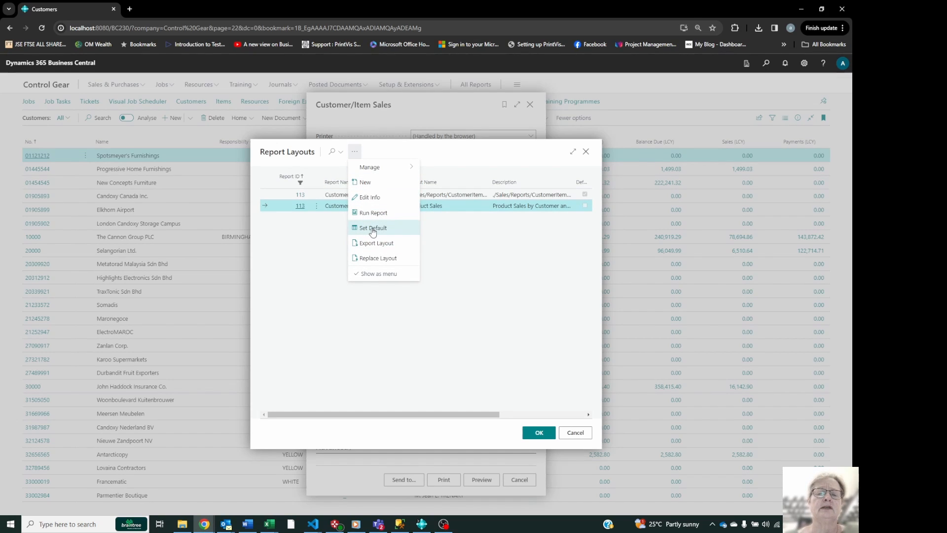
left_click(372, 227)
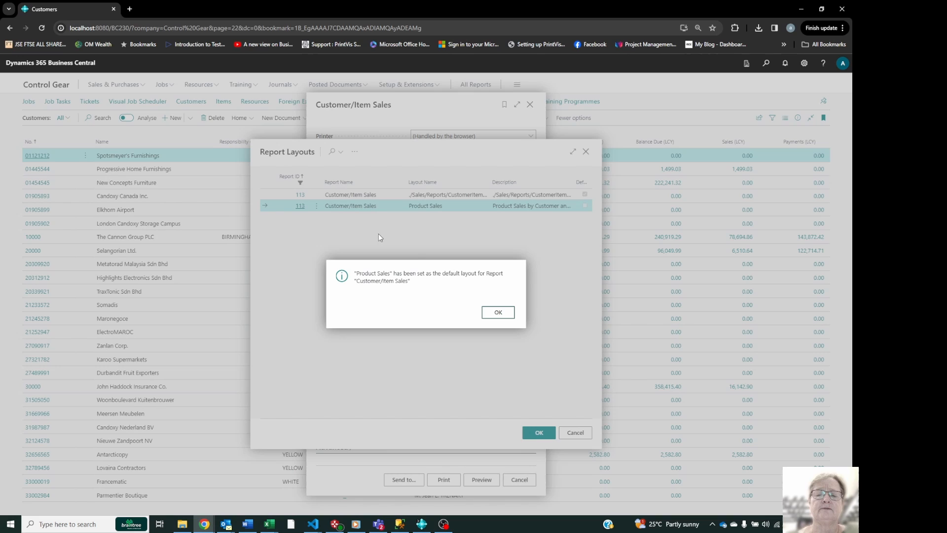
left_click(497, 312)
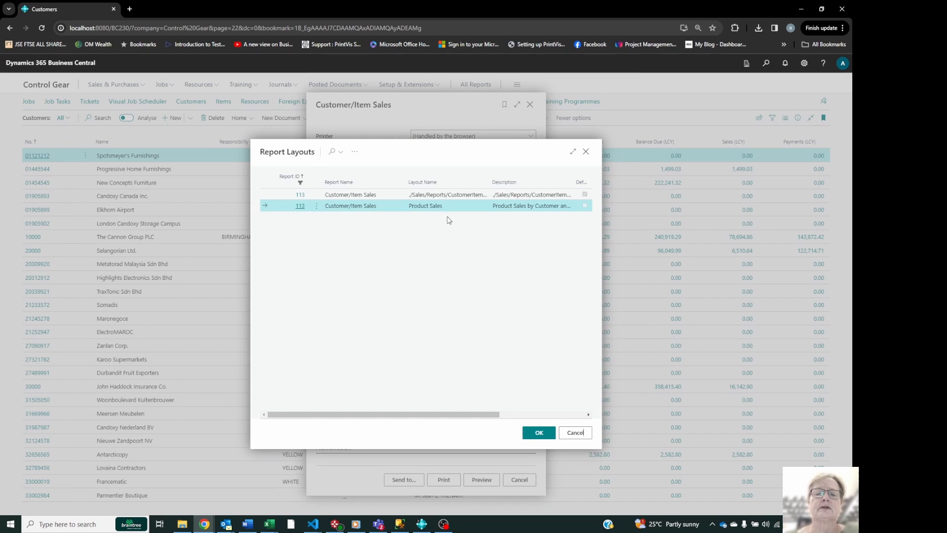
left_click(355, 151)
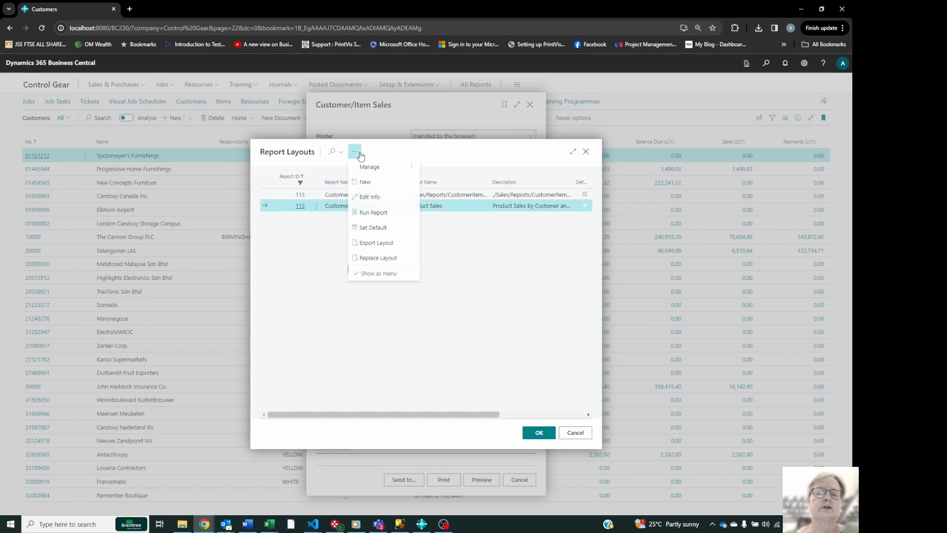
left_click(373, 227)
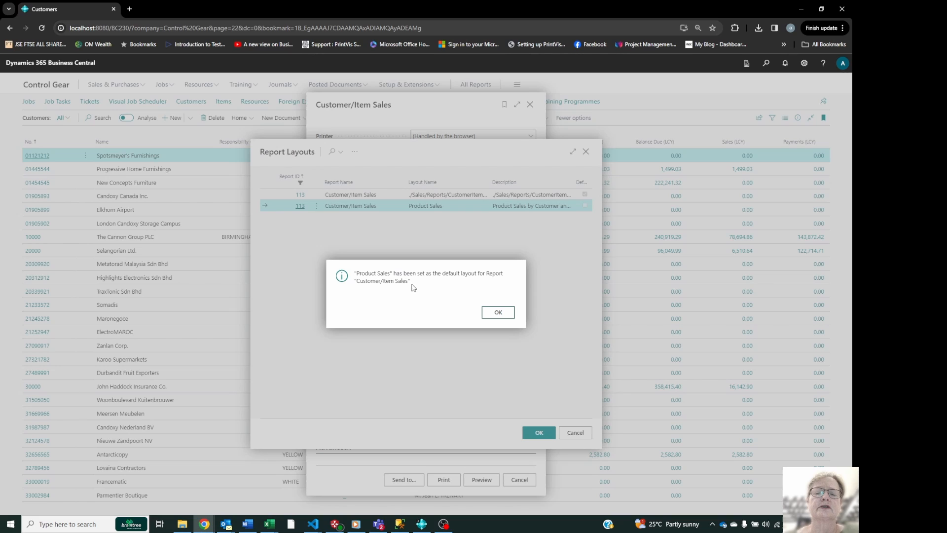
mouse_move(446, 293)
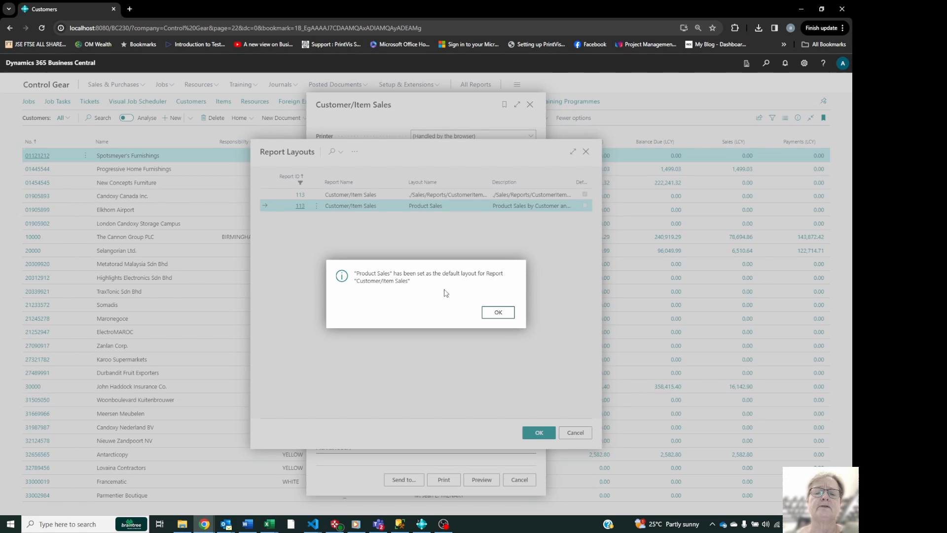
left_click(498, 312)
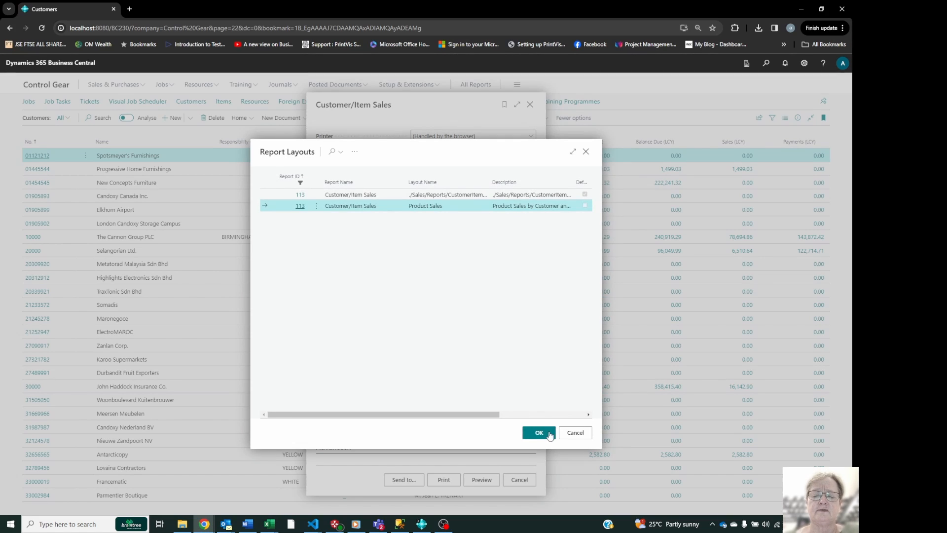
left_click(537, 433)
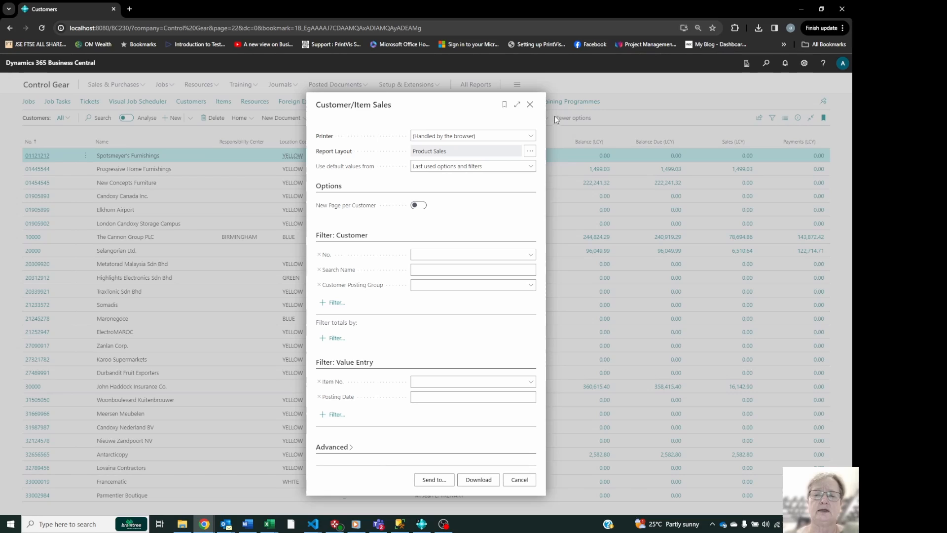
- Choose Product Sales as the report layout on the request page and download the workbook
left_click(531, 151)
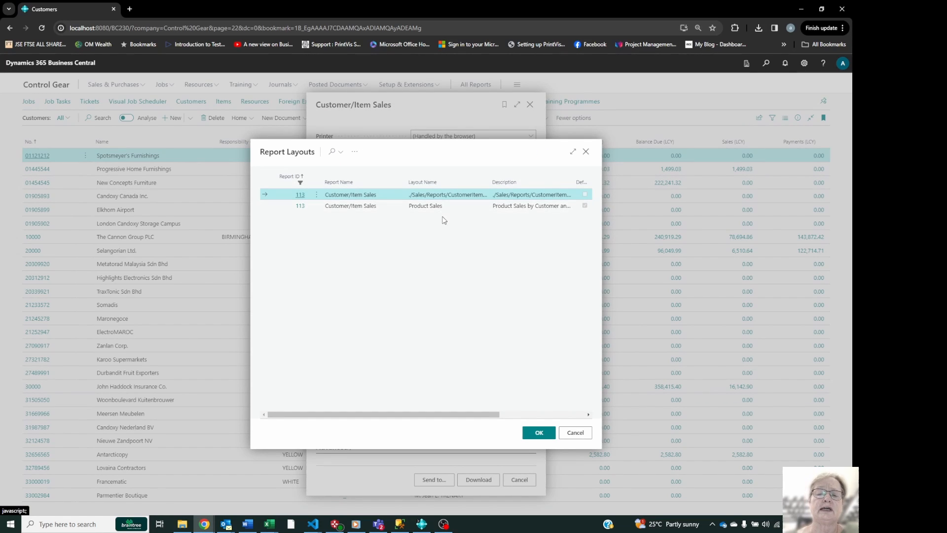
left_click(425, 205)
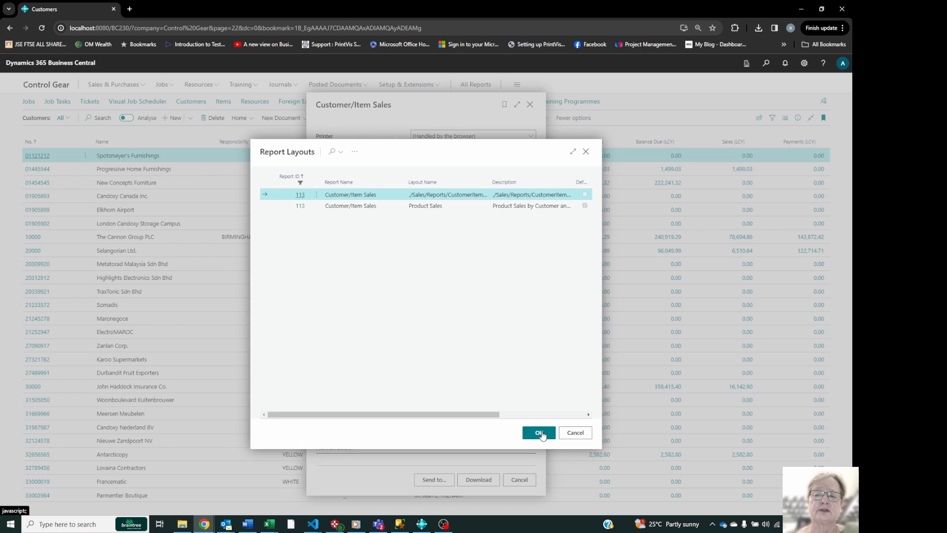
left_click(425, 205)
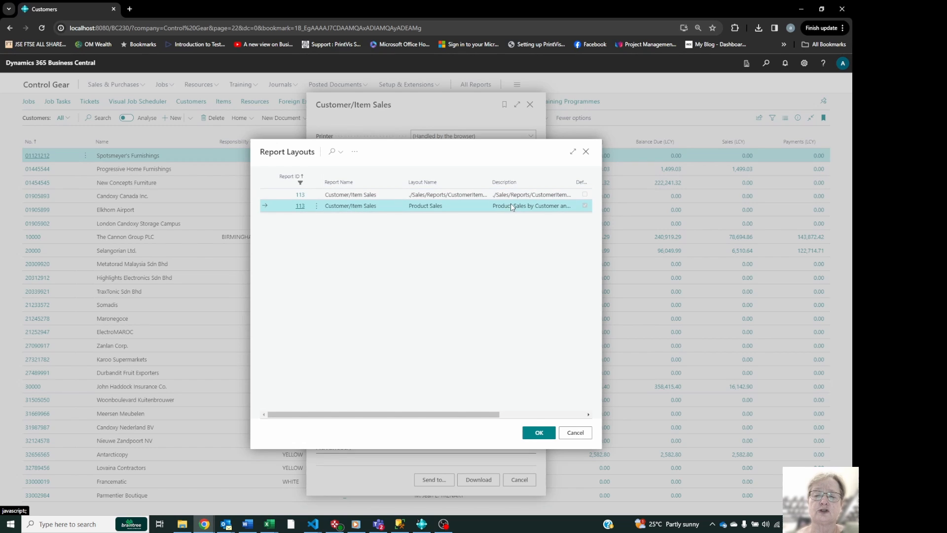
left_click(537, 432)
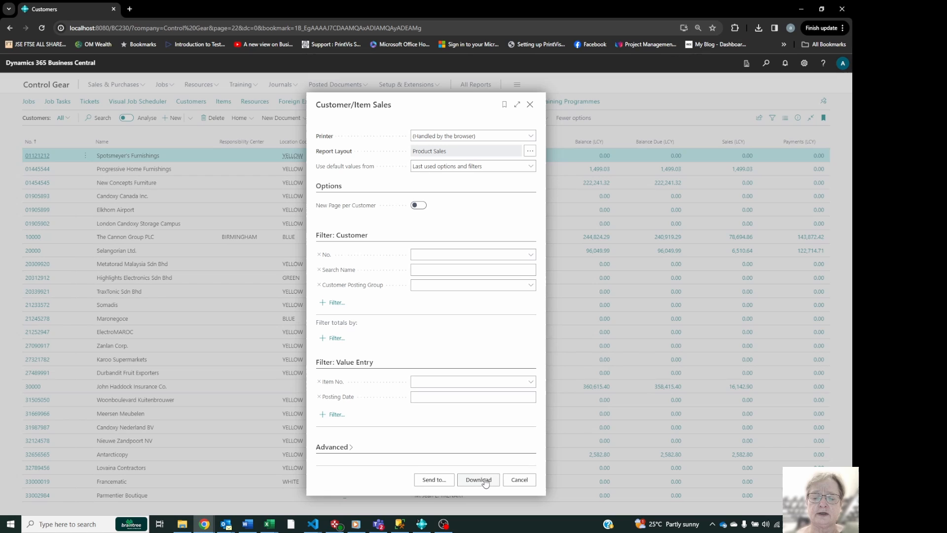
left_click(478, 479)
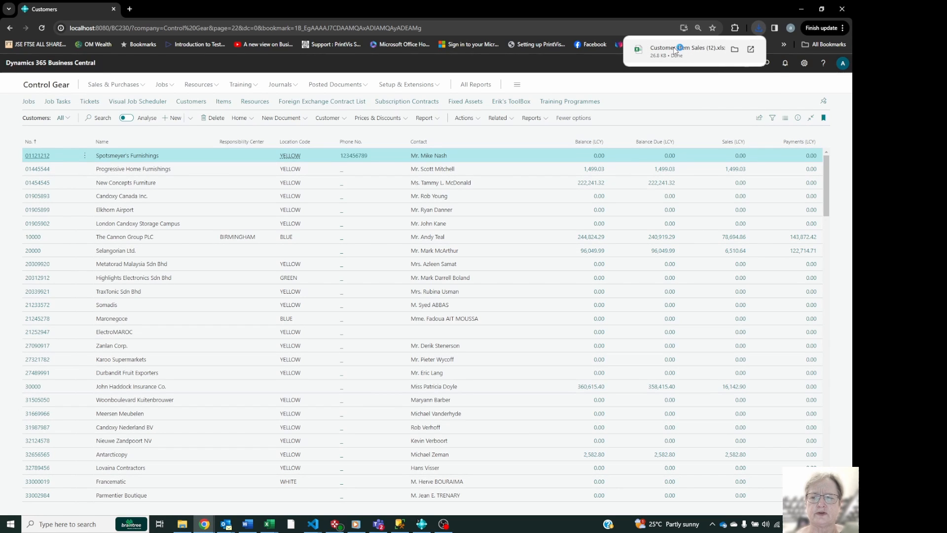
- Open the downloaded .xlsx and view the customer and item sales pivots and the green Data table
left_click(686, 48)
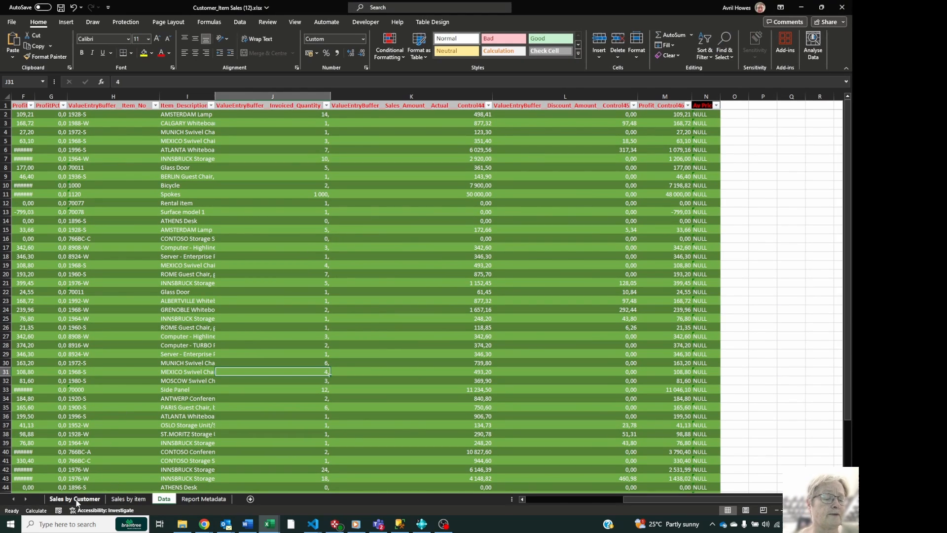
left_click(74, 498)
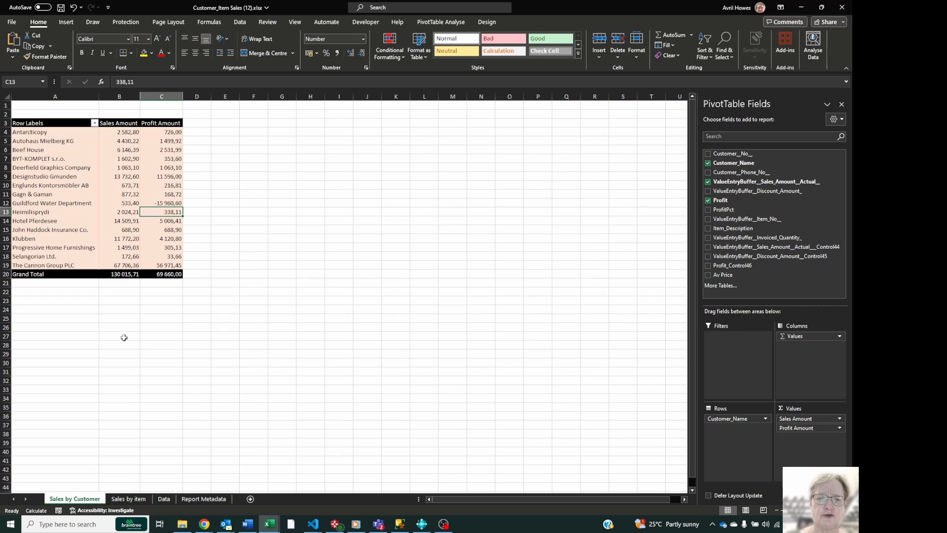
mouse_move(139, 131)
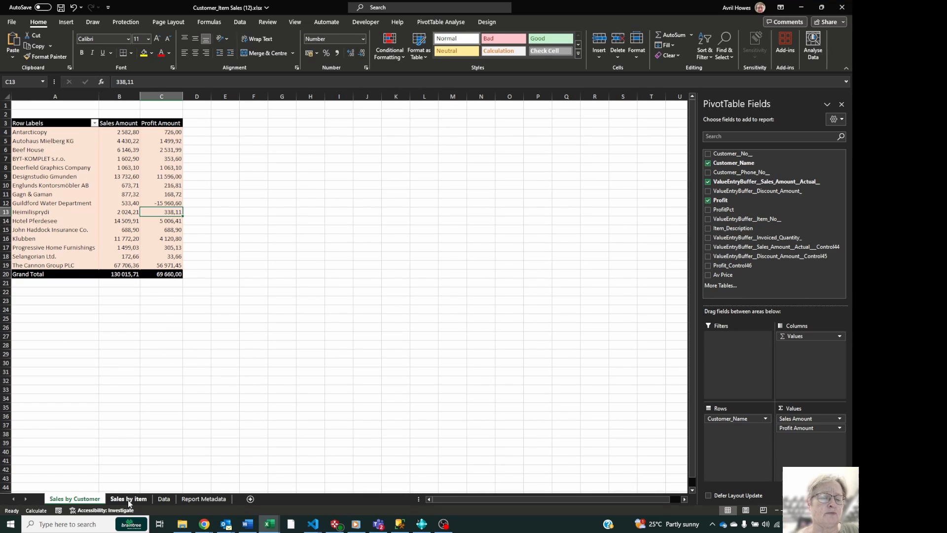
left_click(128, 498)
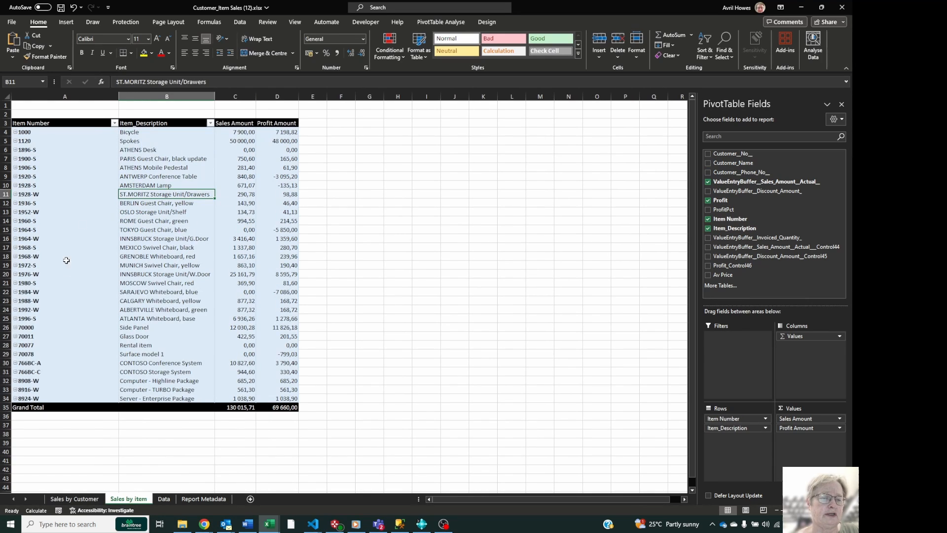
mouse_move(159, 229)
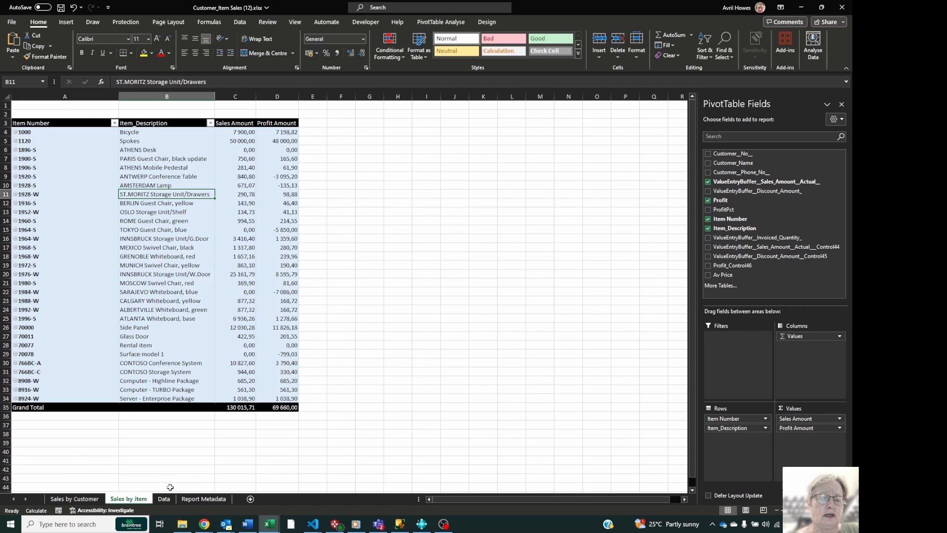
left_click(163, 498)
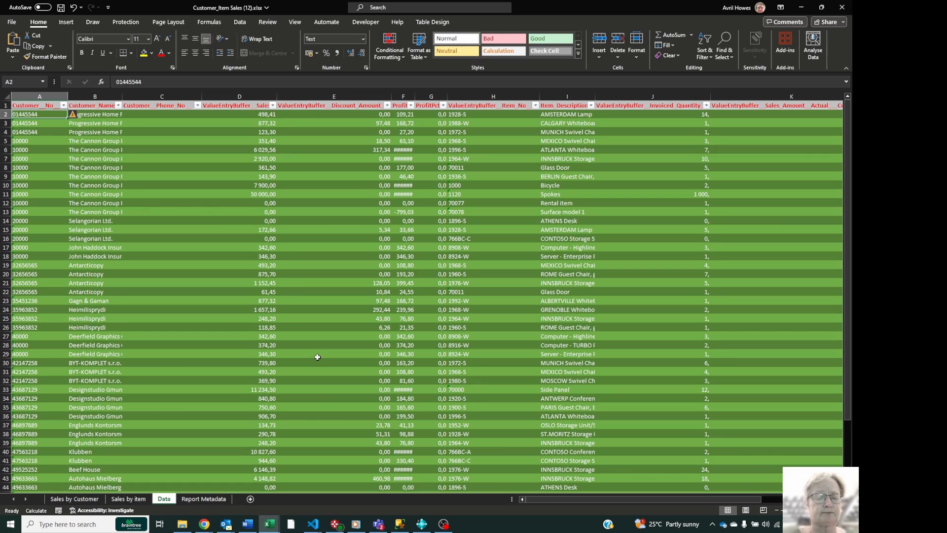
mouse_move(224, 225)
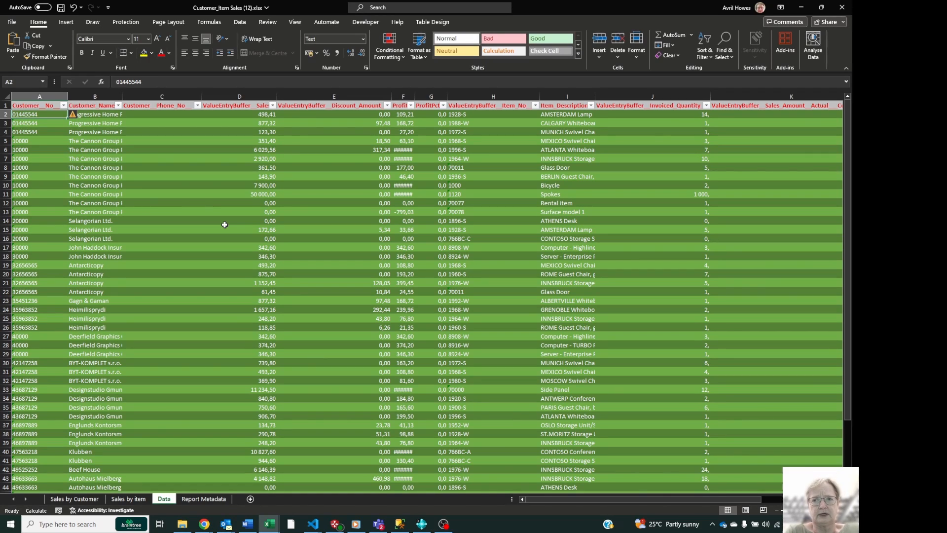